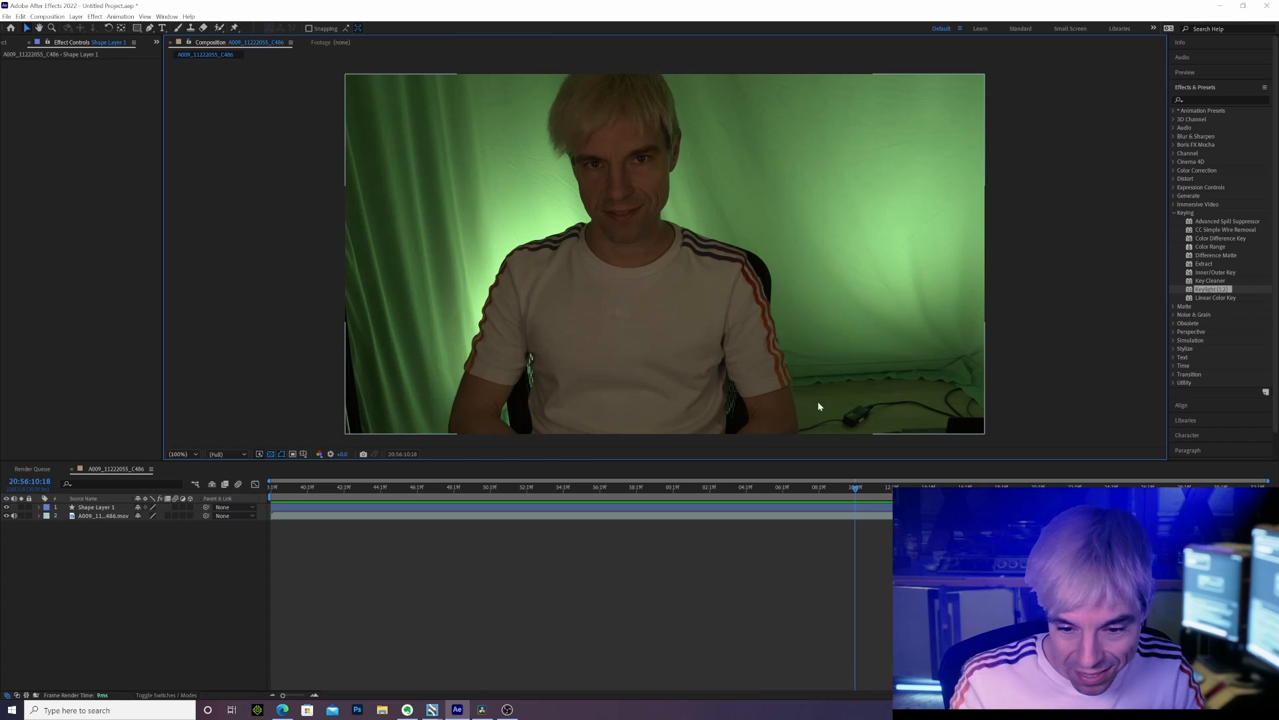
mouse_move(930, 330)
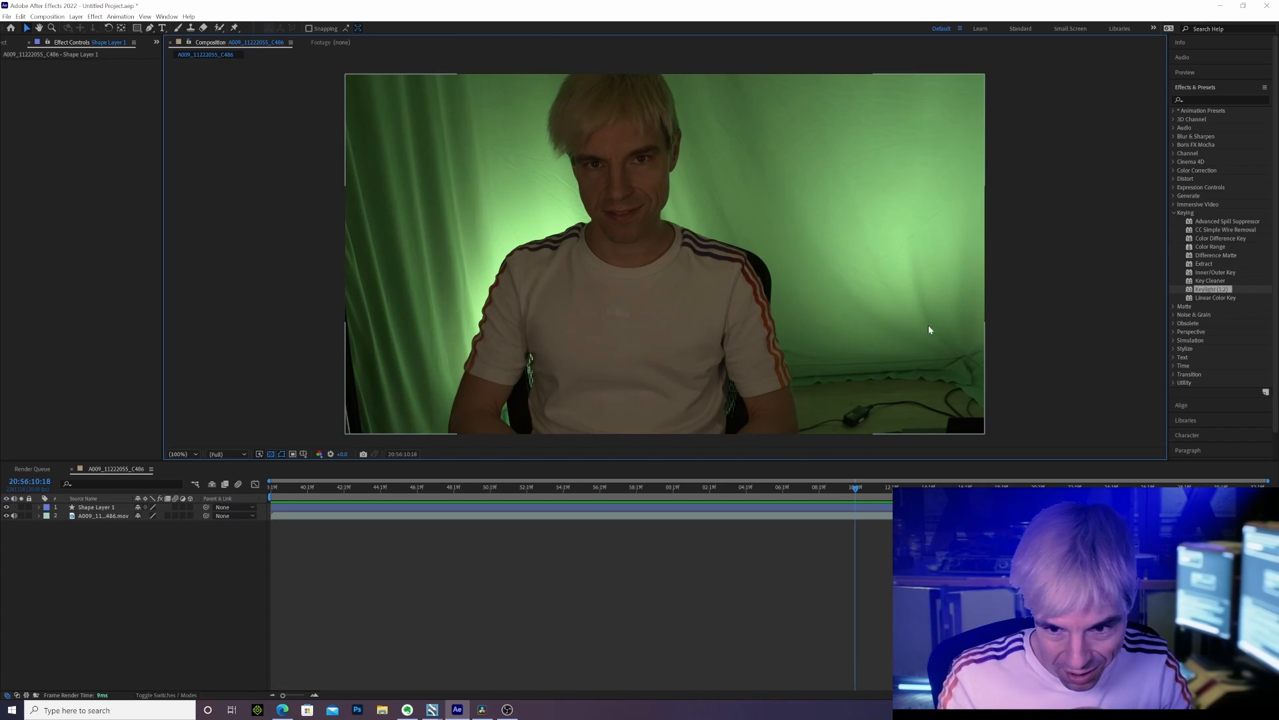
mouse_move(936, 330)
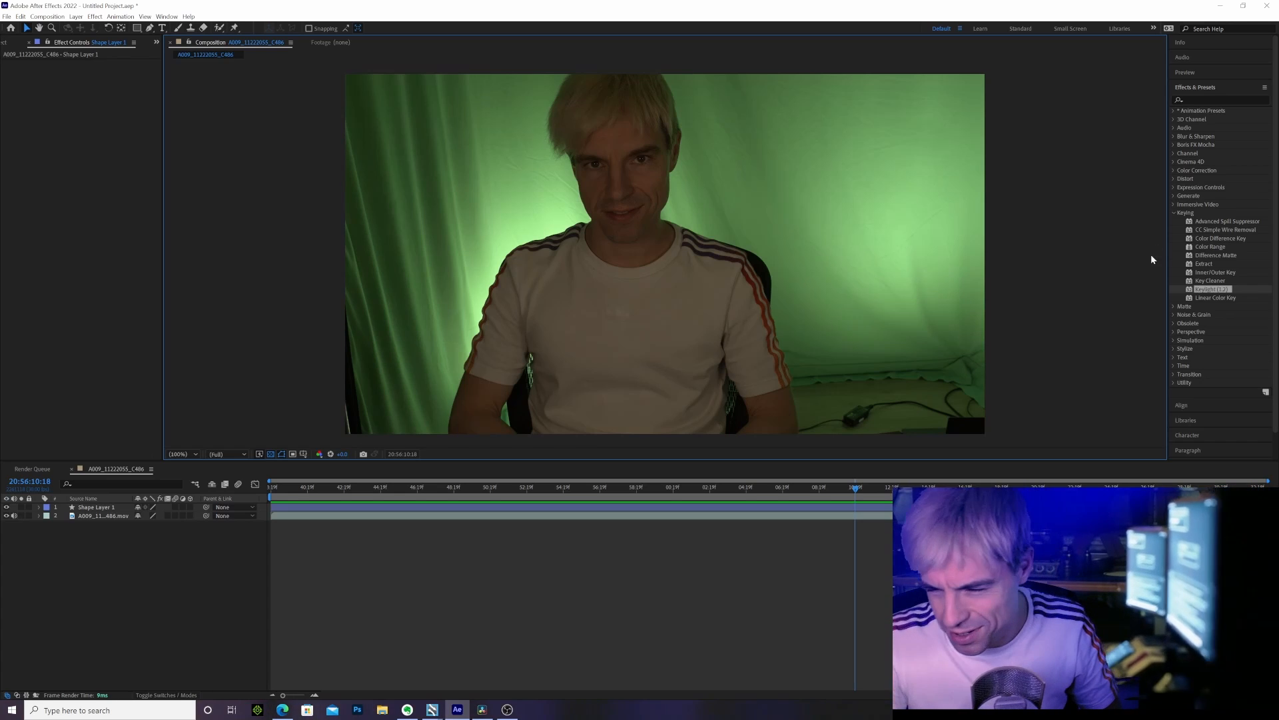
Step: Apply Keylight (1.2) from Effects & Presets > Keying to the green-screen footage layer
double_click(1212, 288)
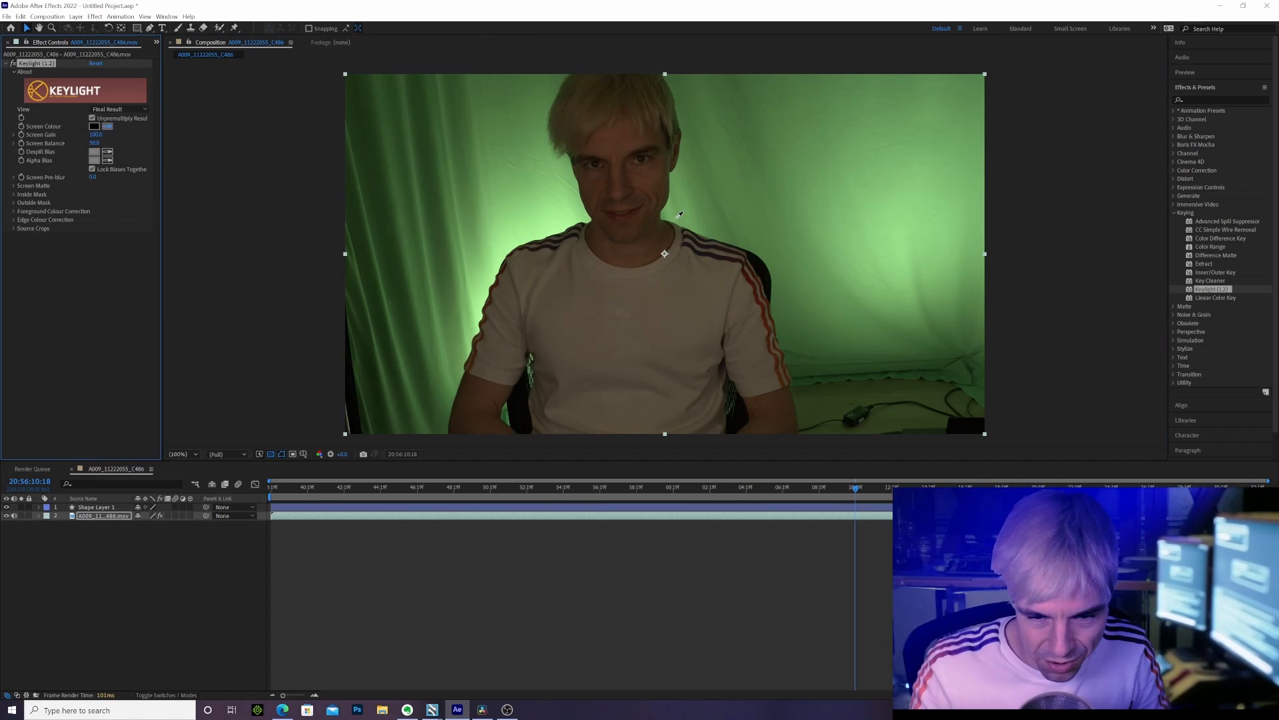
Step: Sample the green as Keylight's Screen Colour, view Combined Matte, and expand Screen Matte
click(94, 126)
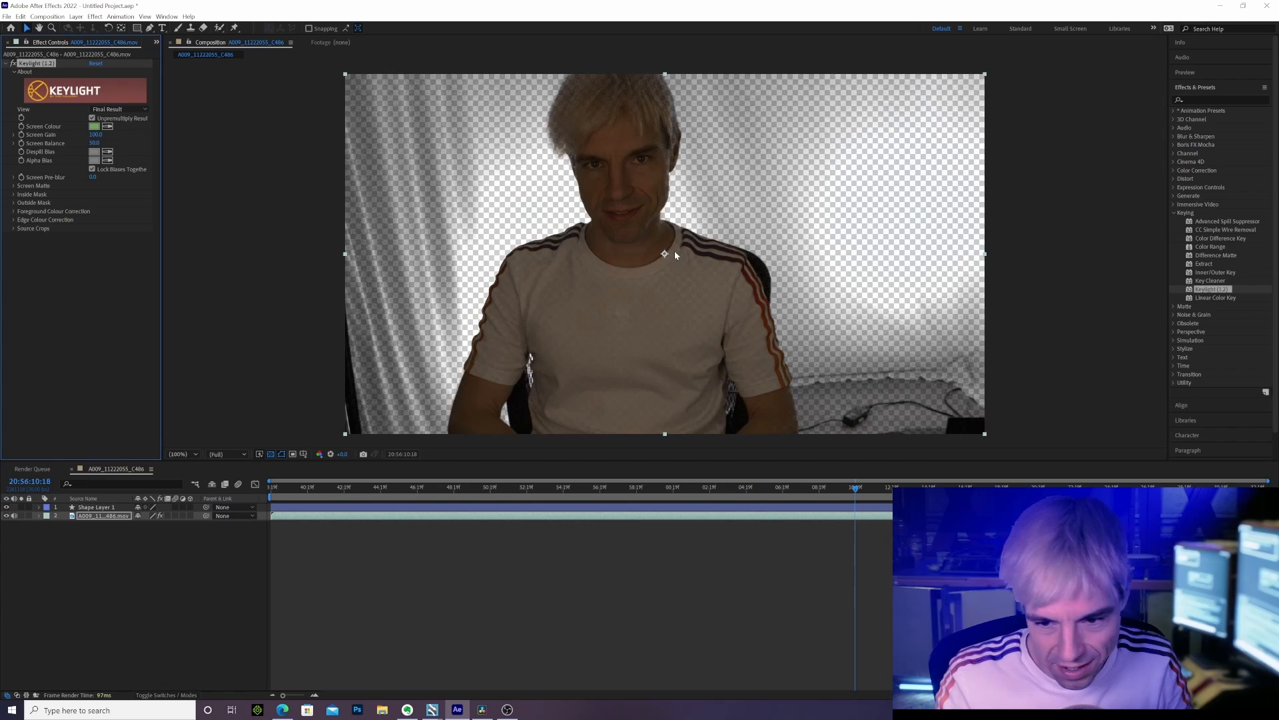
mouse_move(74, 196)
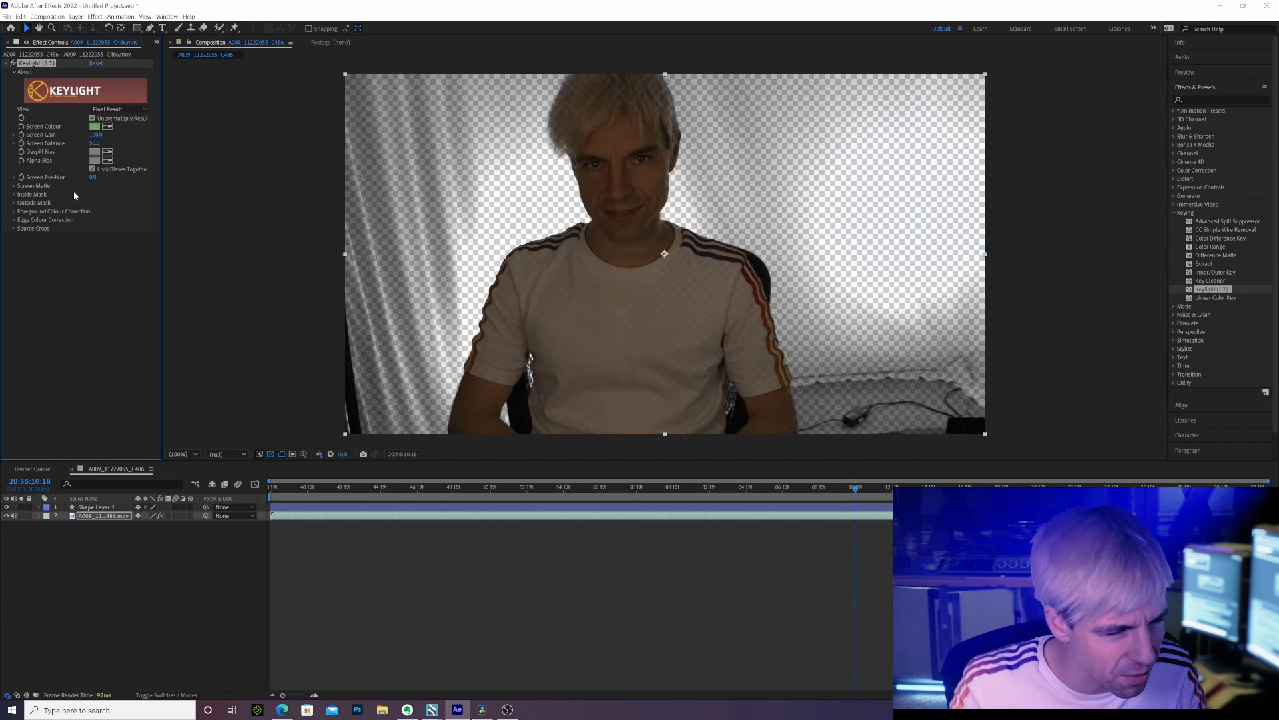
click(118, 109)
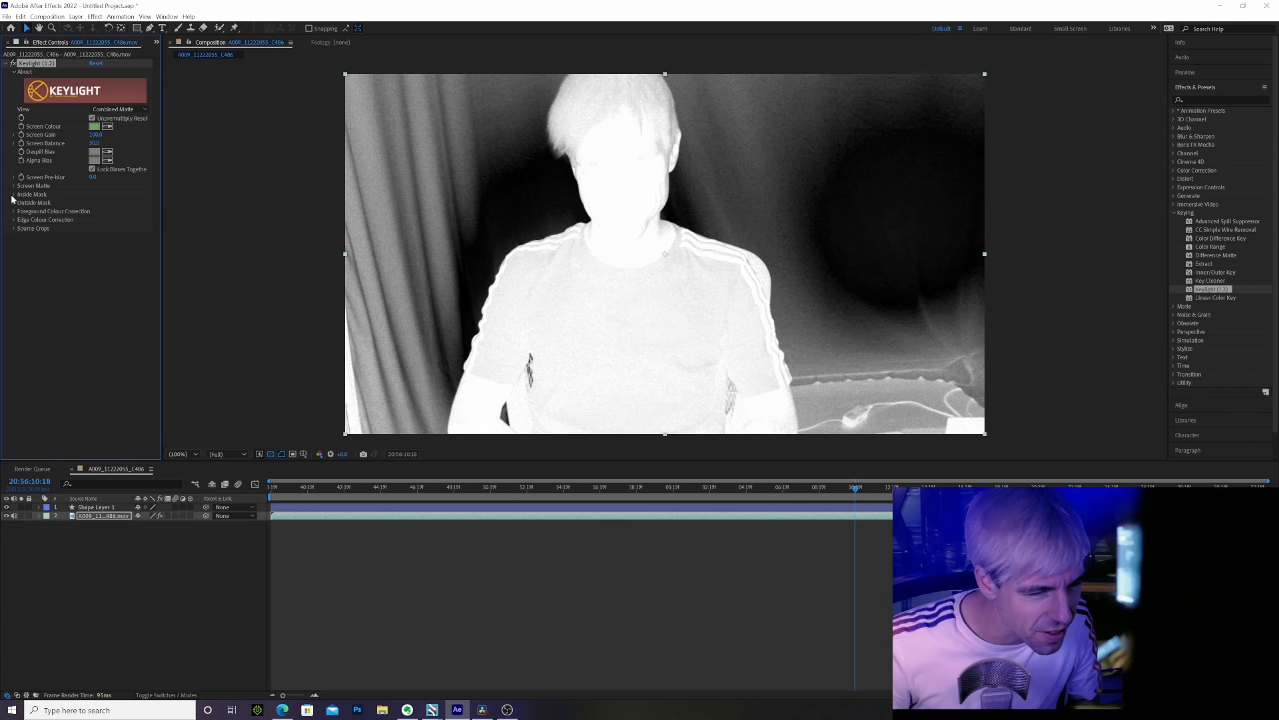
click(15, 185)
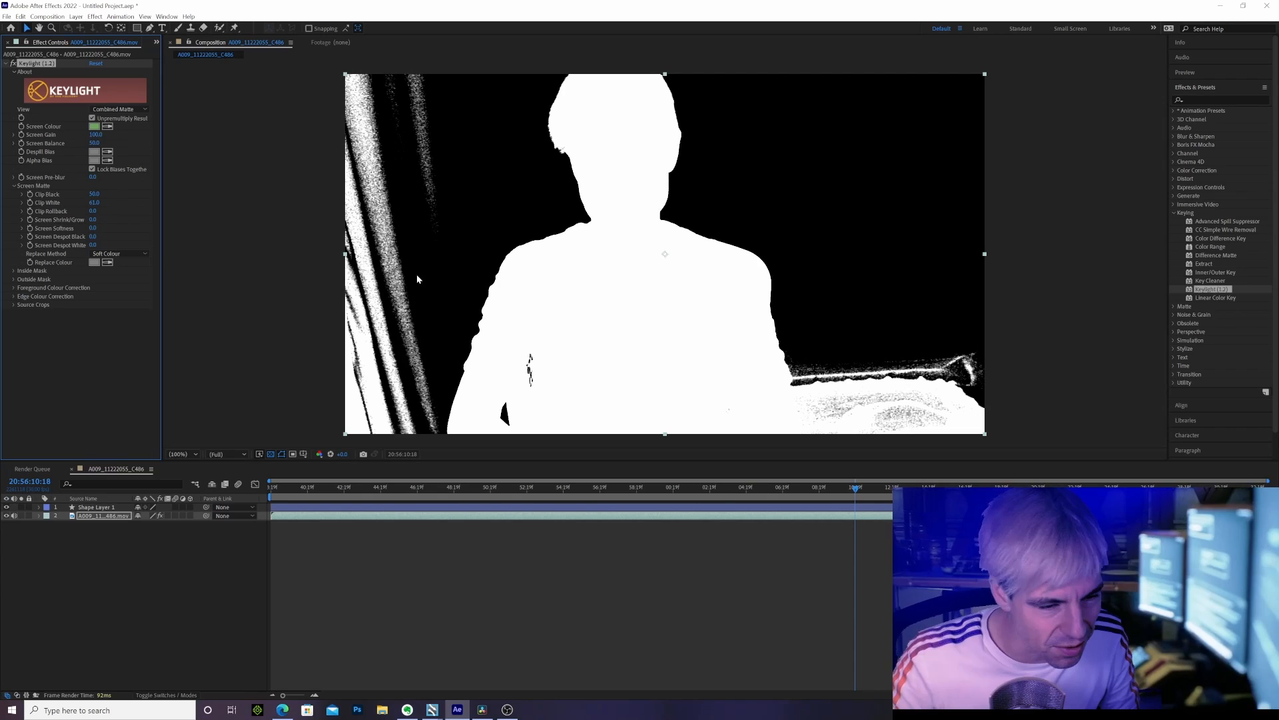
Step: Set Keylight's View dropdown to Final Result
click(119, 109)
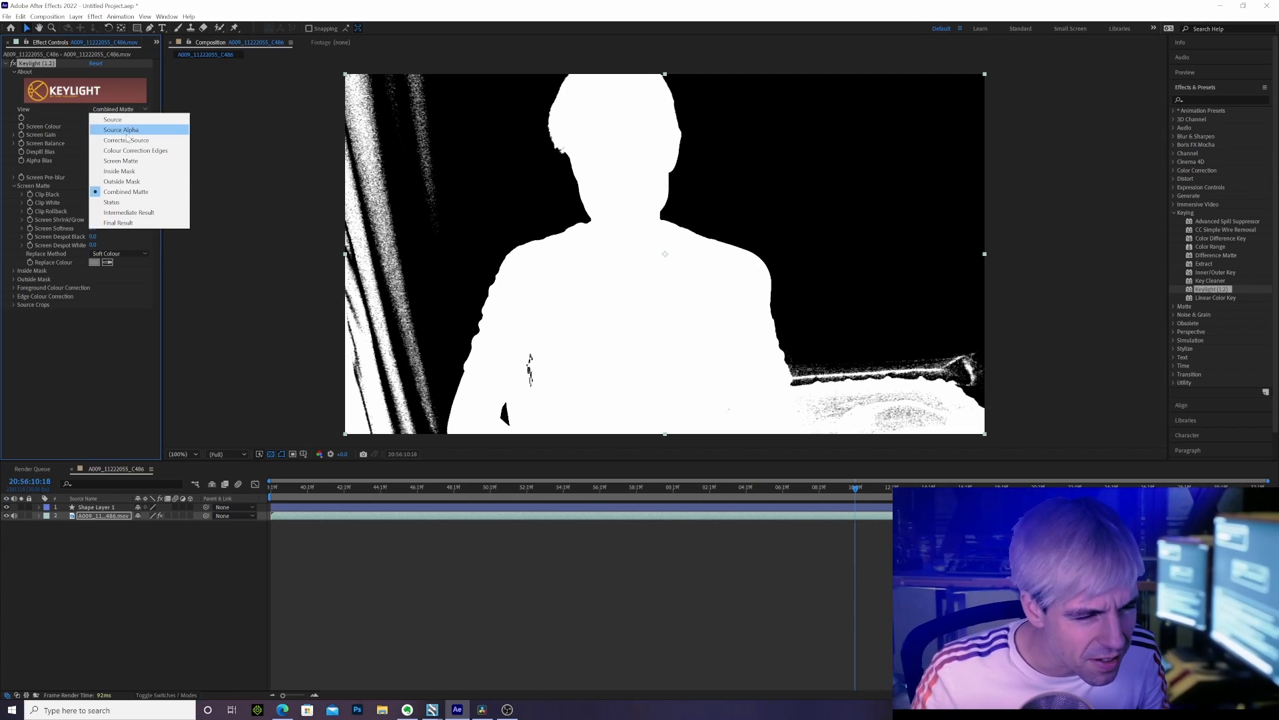
click(128, 222)
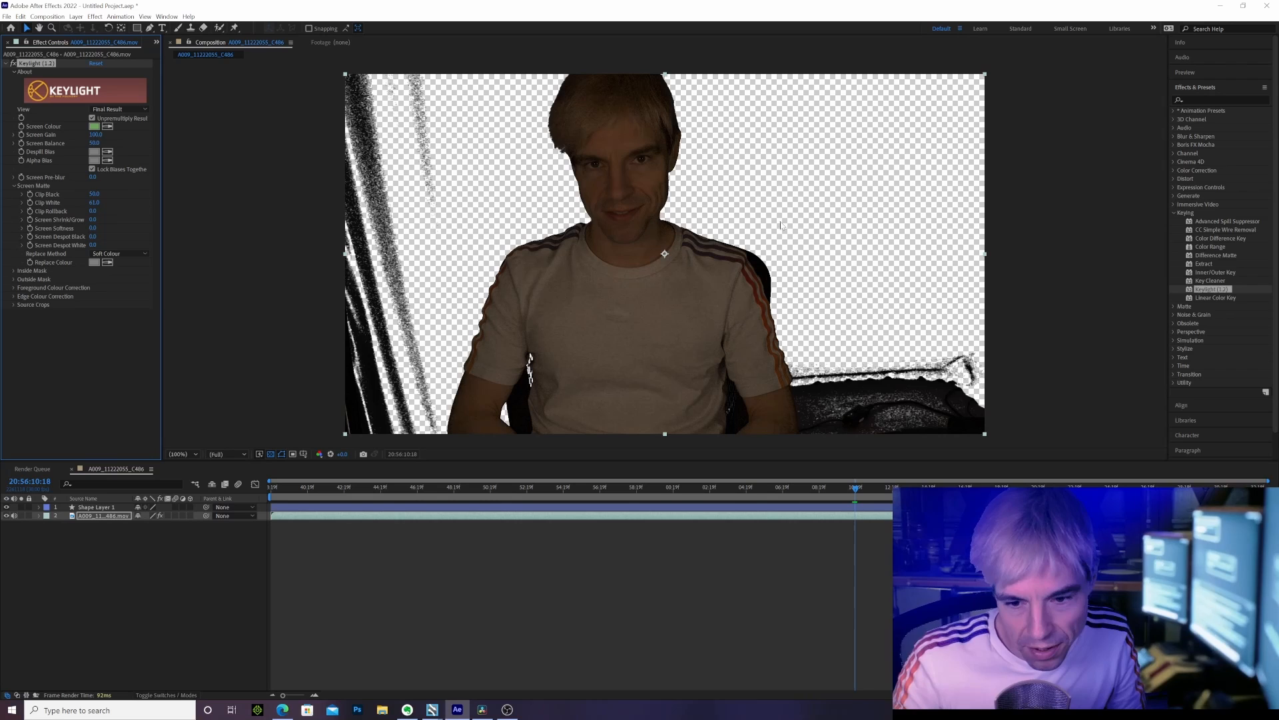
mouse_move(267, 161)
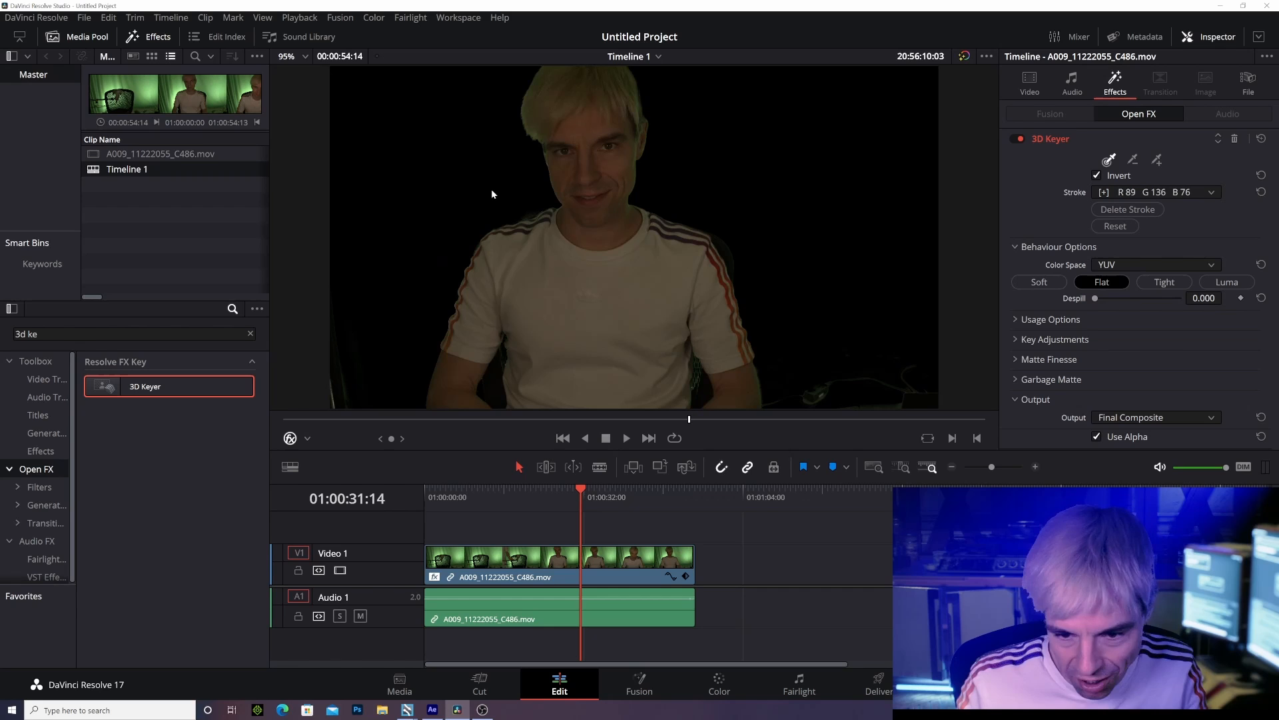
mouse_move(893, 364)
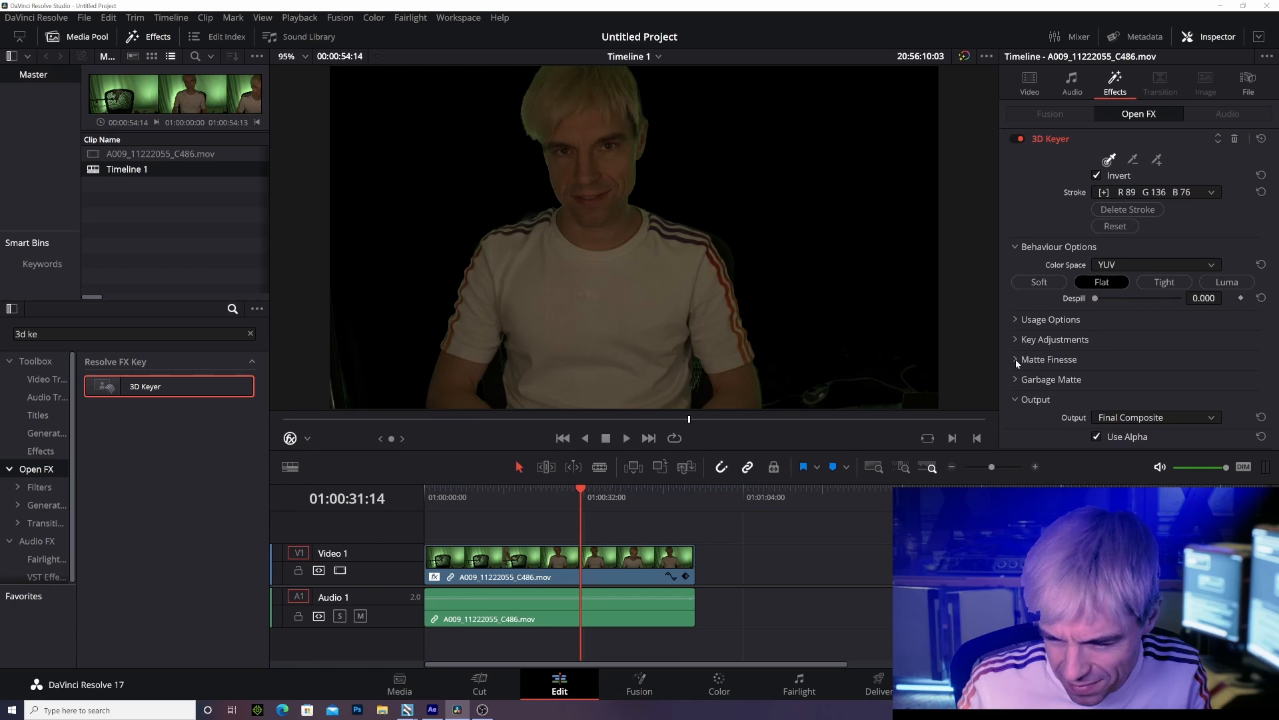
Step: Expand Matte Finesse and raise the 3D Keyer's Clean Black to 5.4
click(1015, 359)
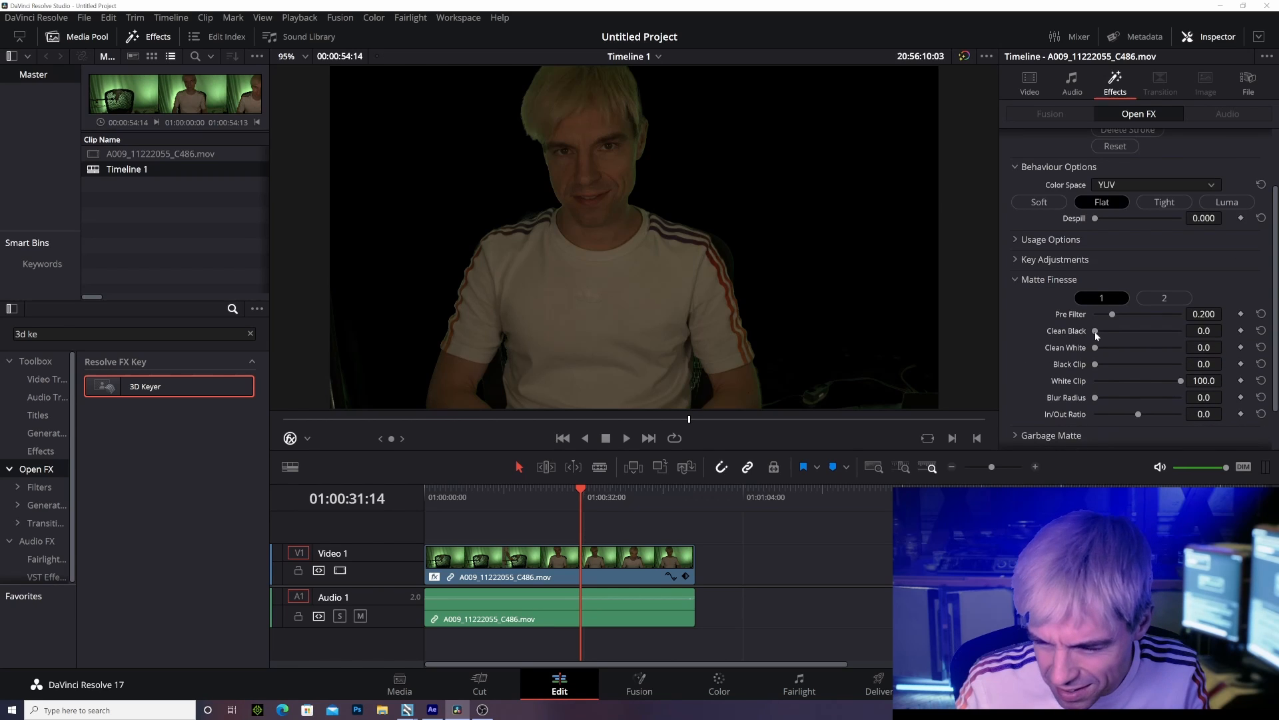
drag(1095, 330, 1110, 331)
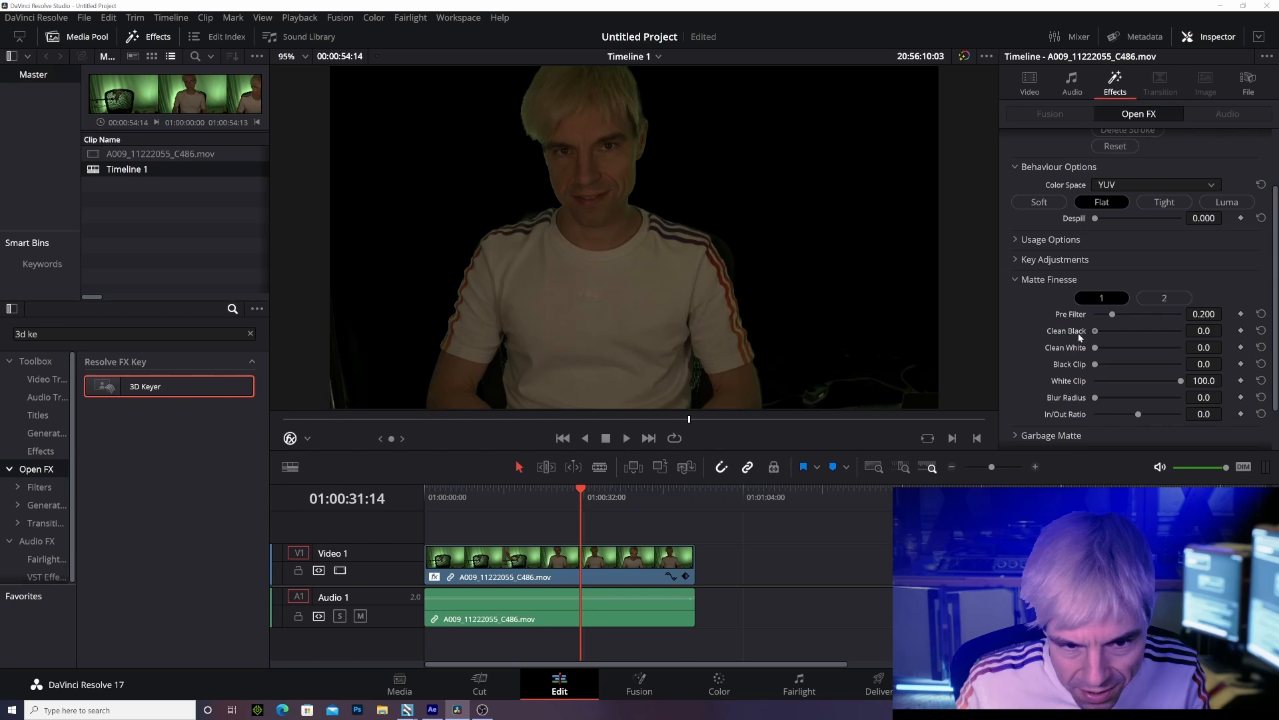
drag(1096, 331, 1100, 331)
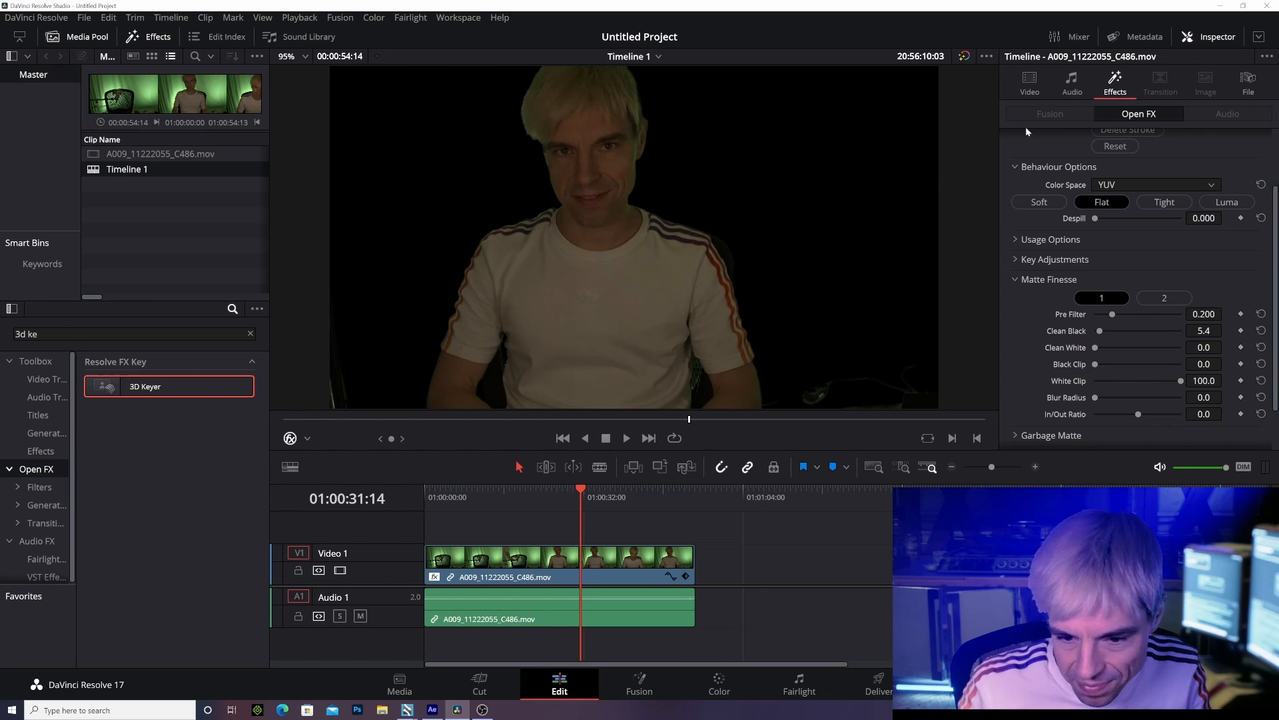
Step: Crop the clip in from the left and right in the Video tab
click(1029, 80)
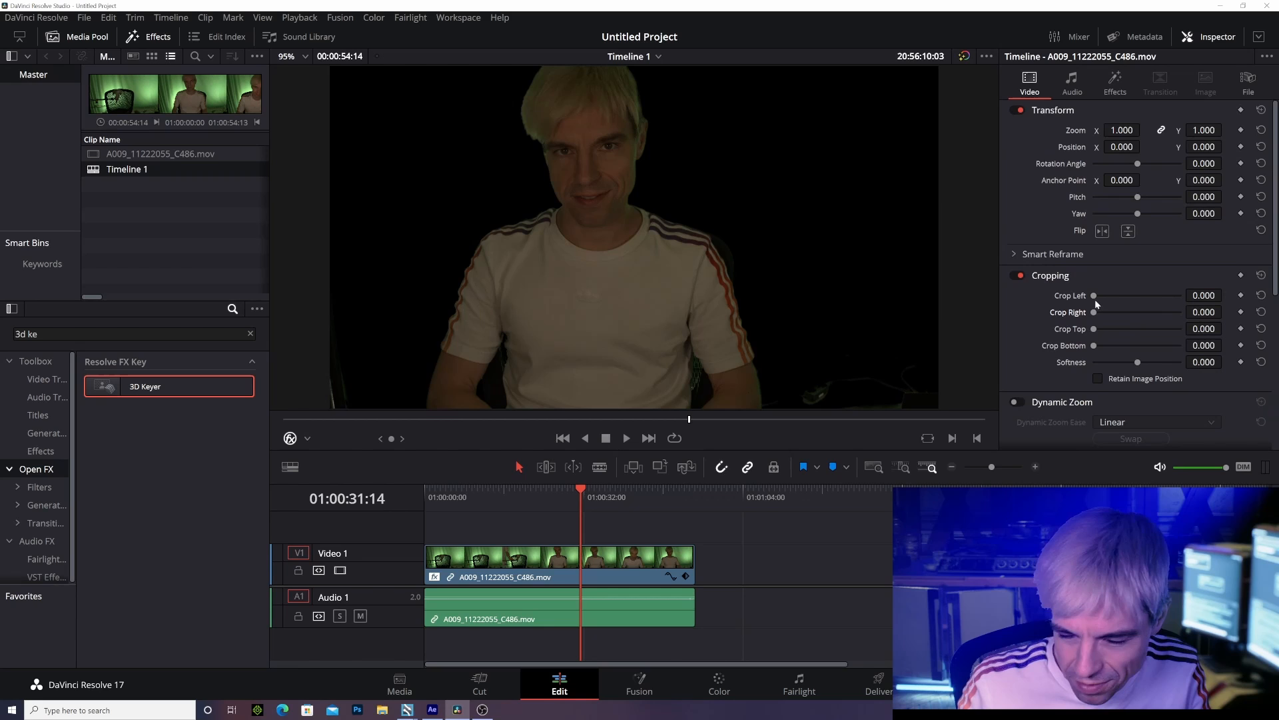
drag(1095, 312, 1108, 312)
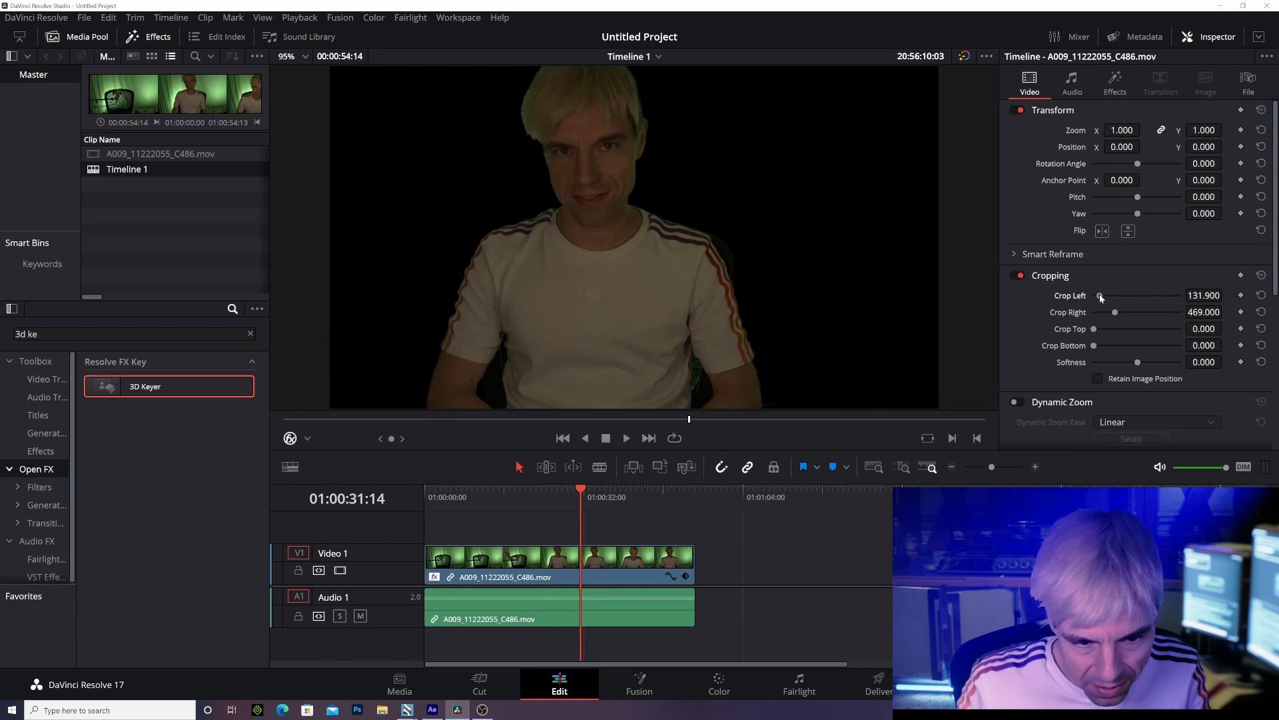
scroll(down, 3)
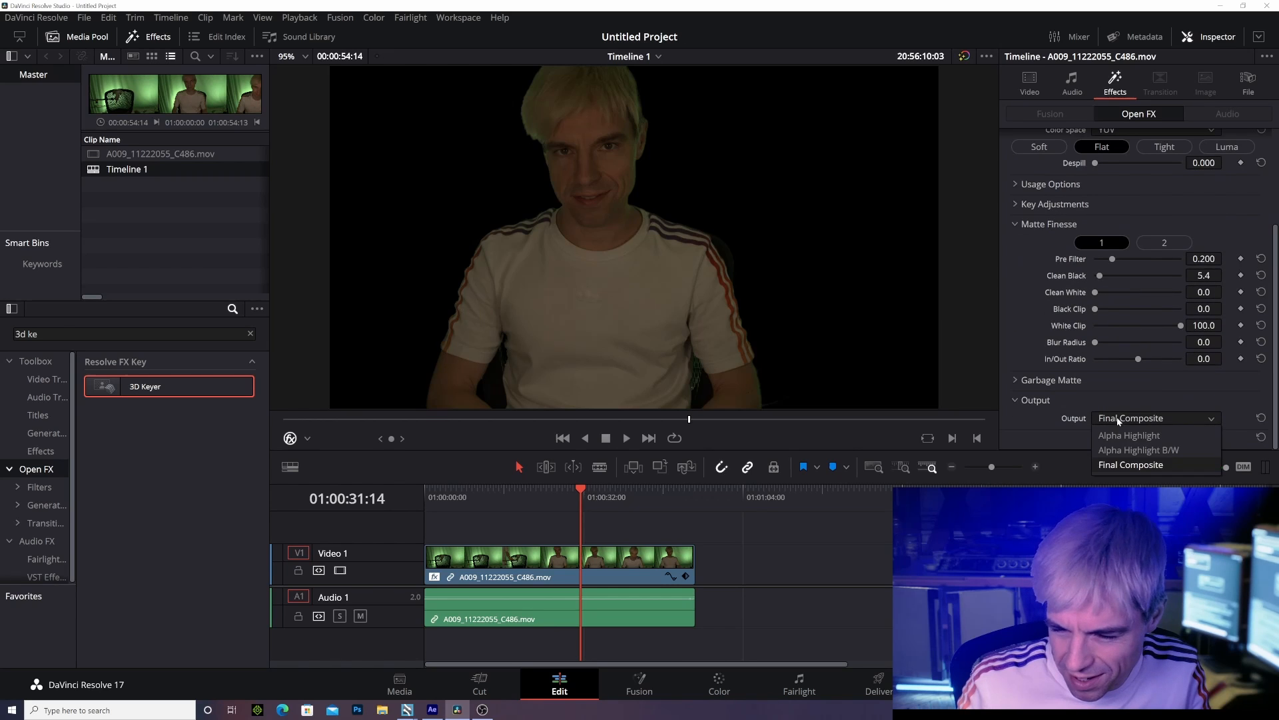
Step: Toggle the 3D Keyer preview between black-and-white matte and alpha highlight views
click(1139, 450)
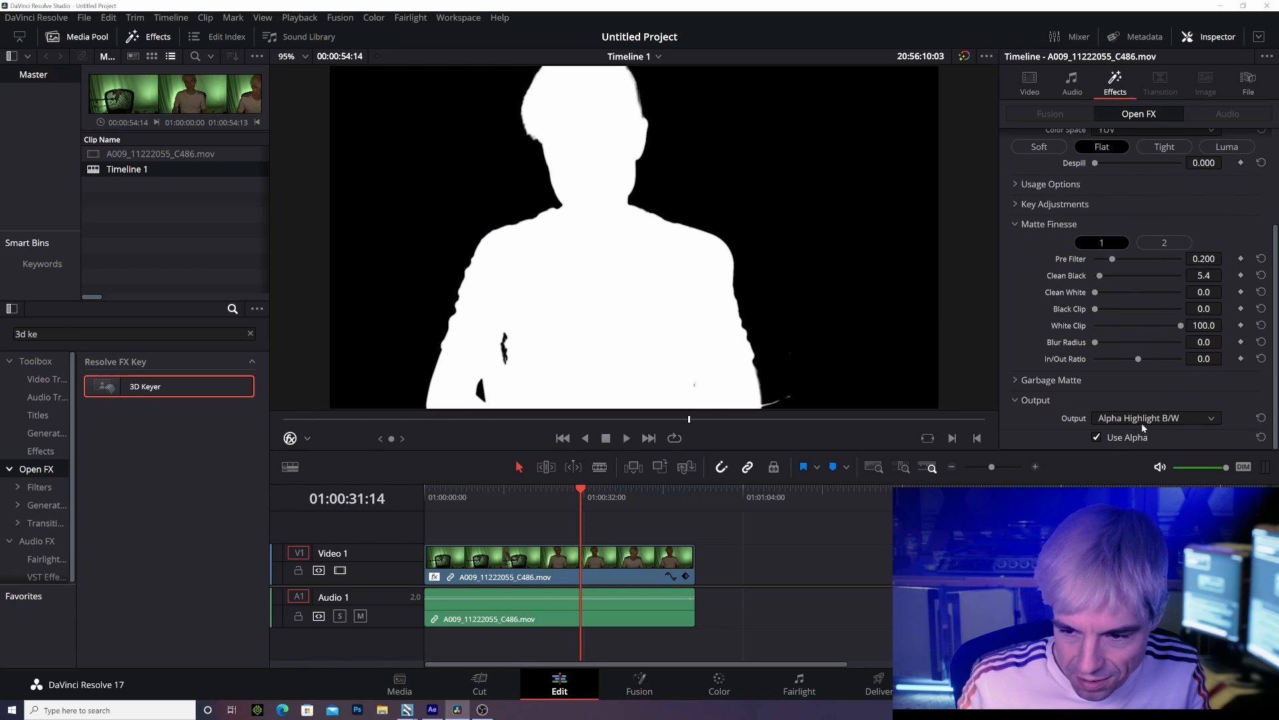
click(1156, 418)
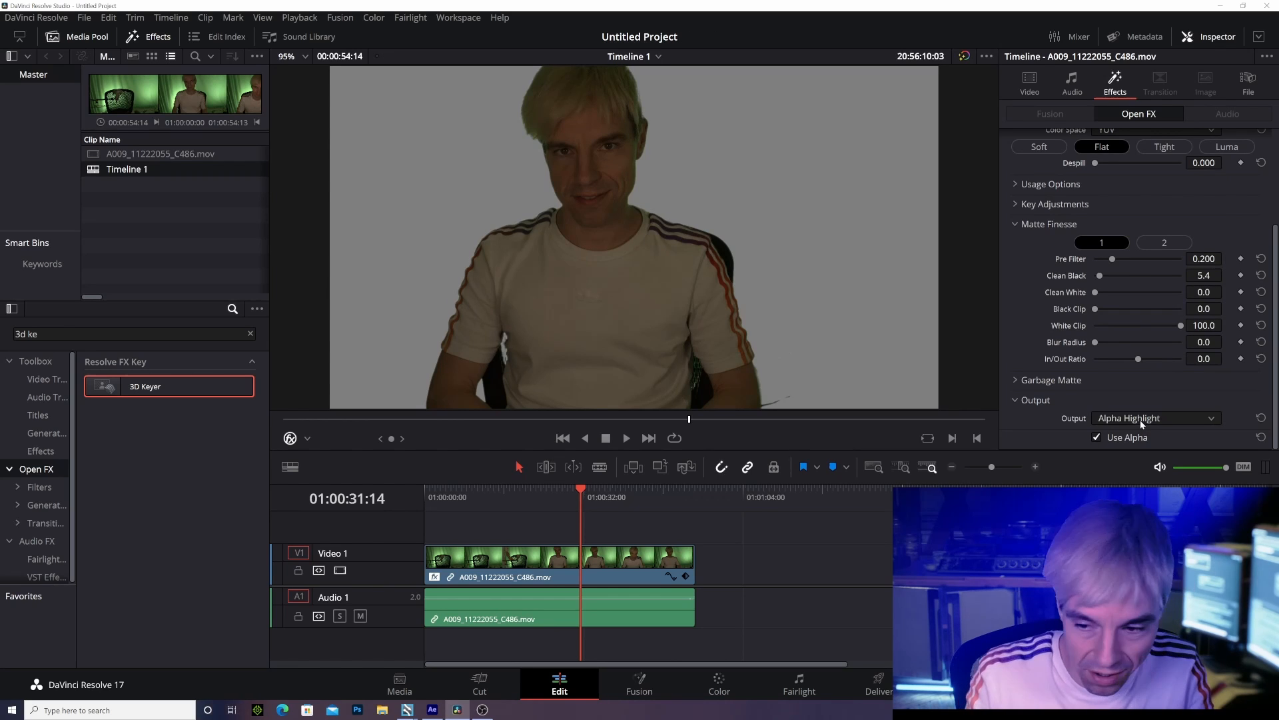
click(1156, 418)
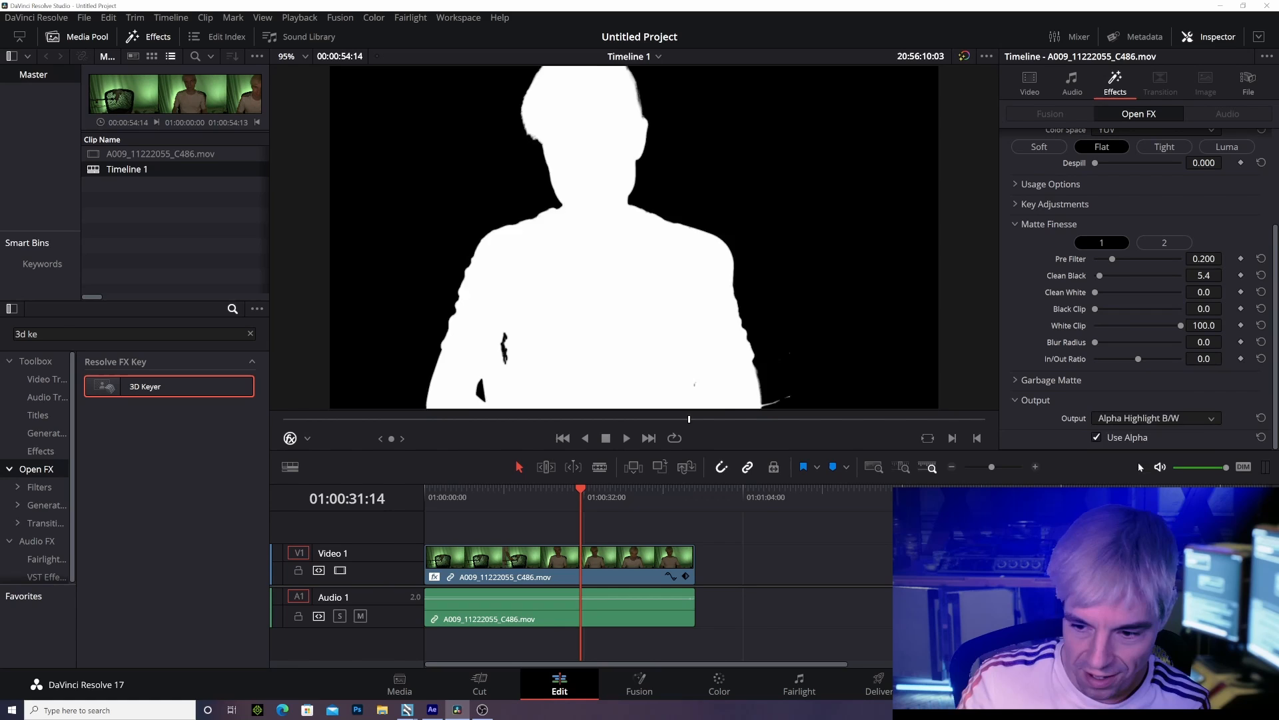
click(1156, 417)
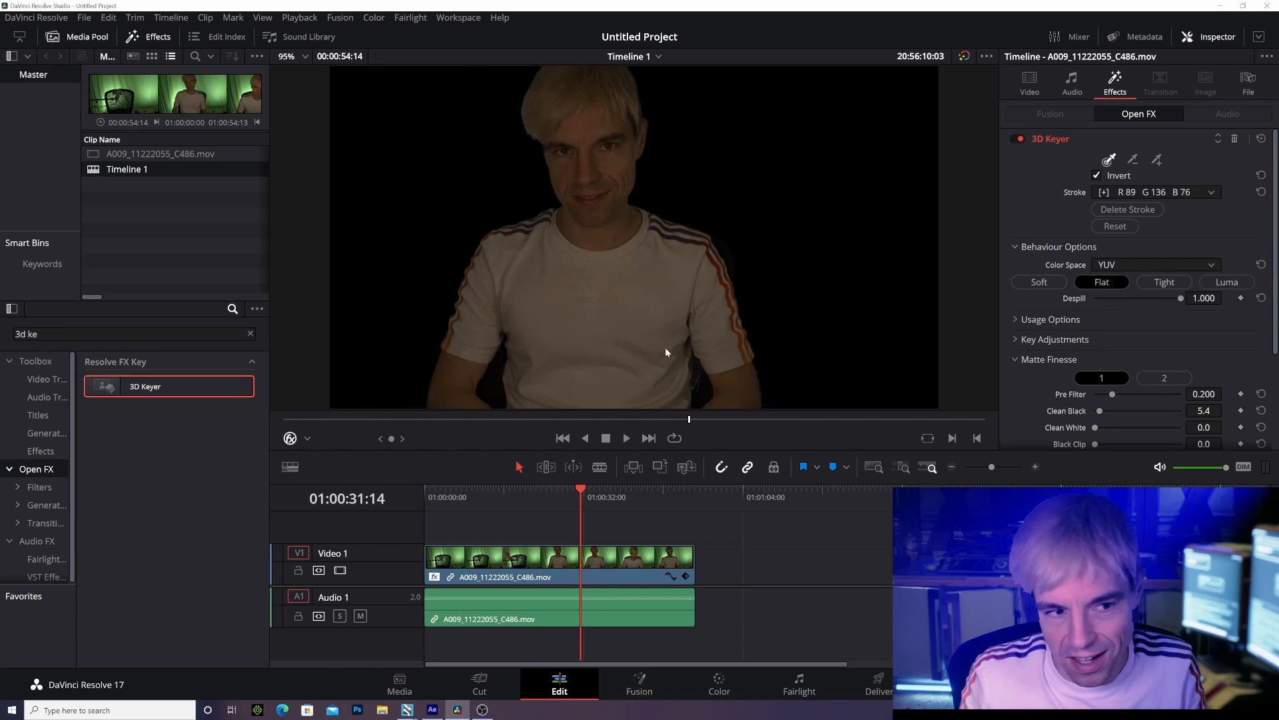
mouse_move(568, 419)
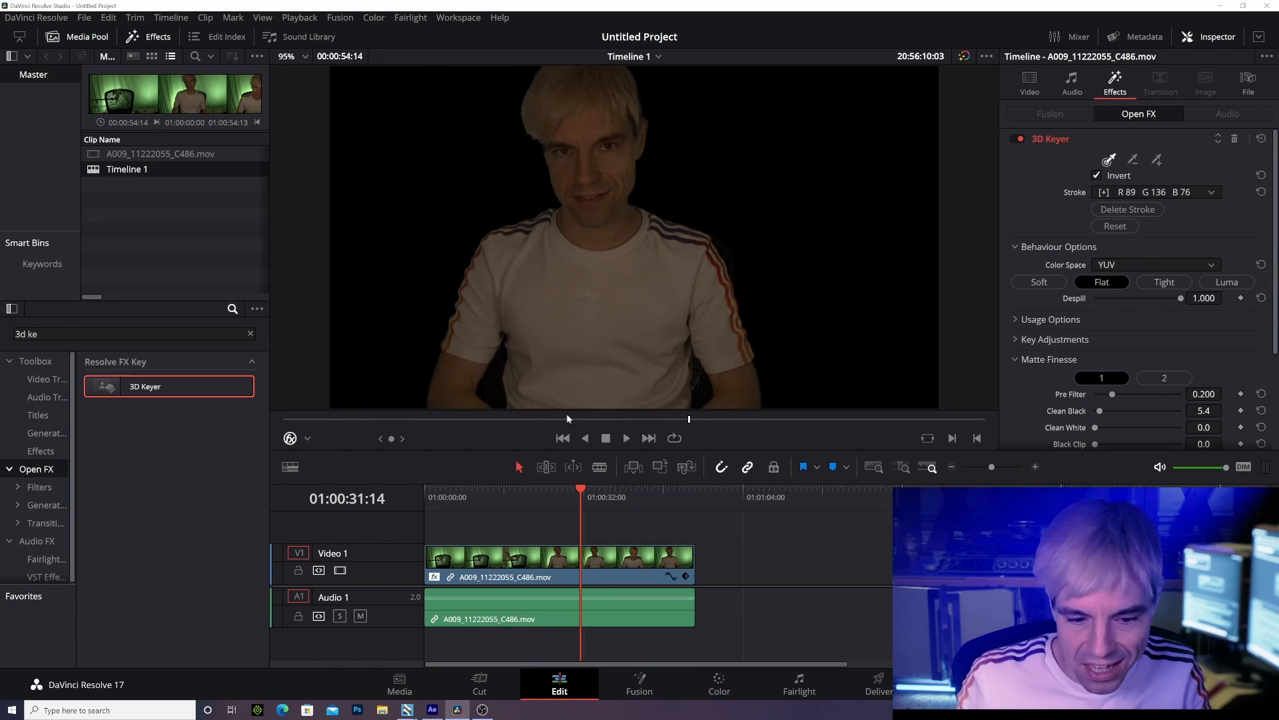
mouse_move(558, 496)
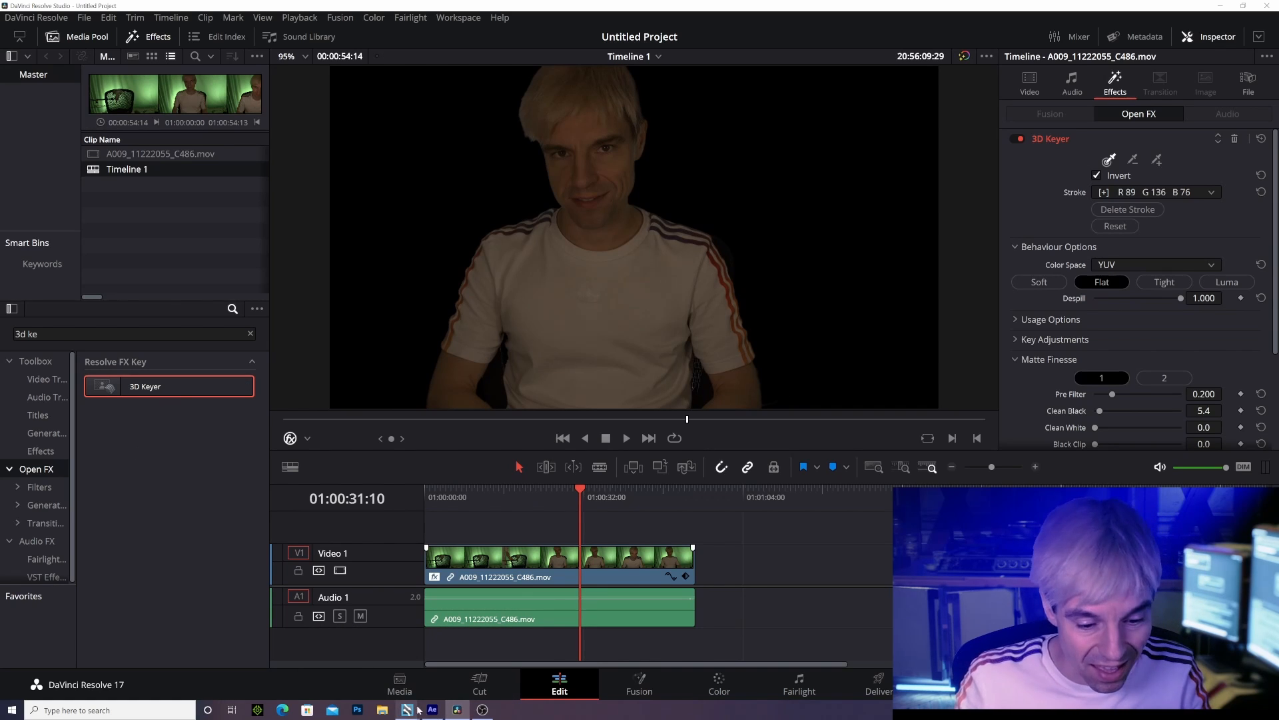
mouse_move(440, 709)
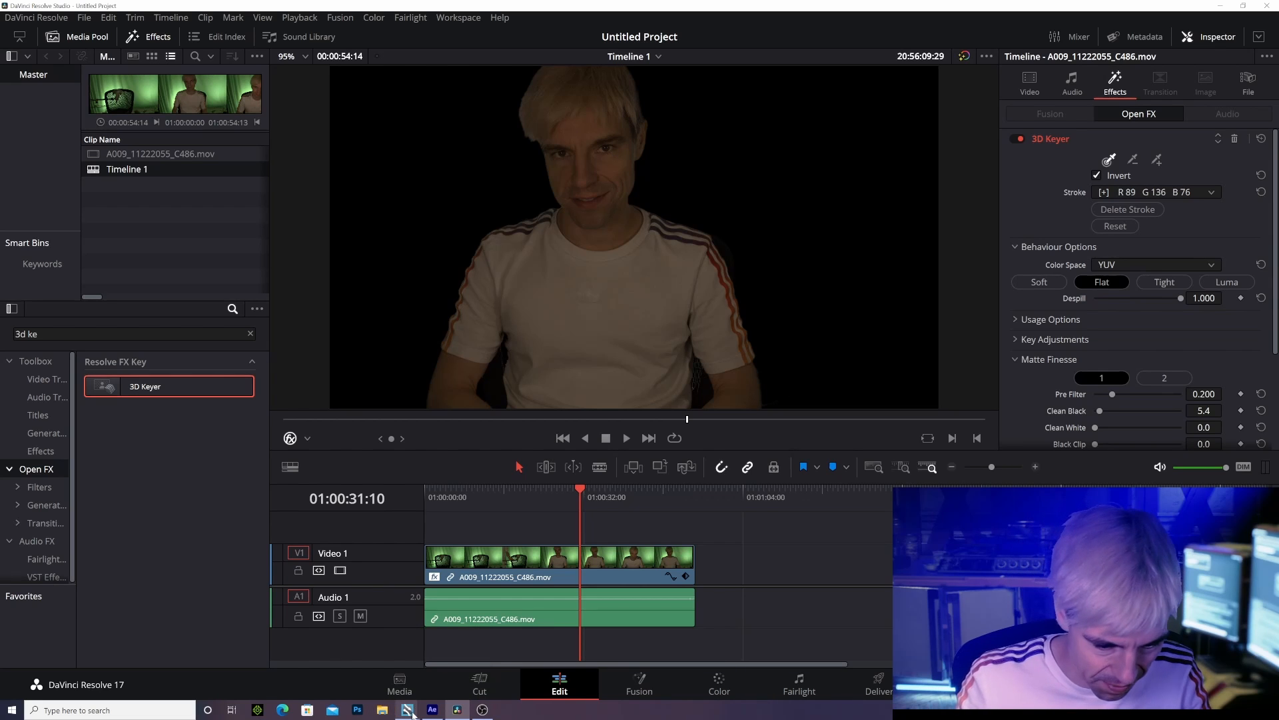
Step: Alternate between the After Effects and Resolve keys from the taskbar, ending in After Effects
click(430, 709)
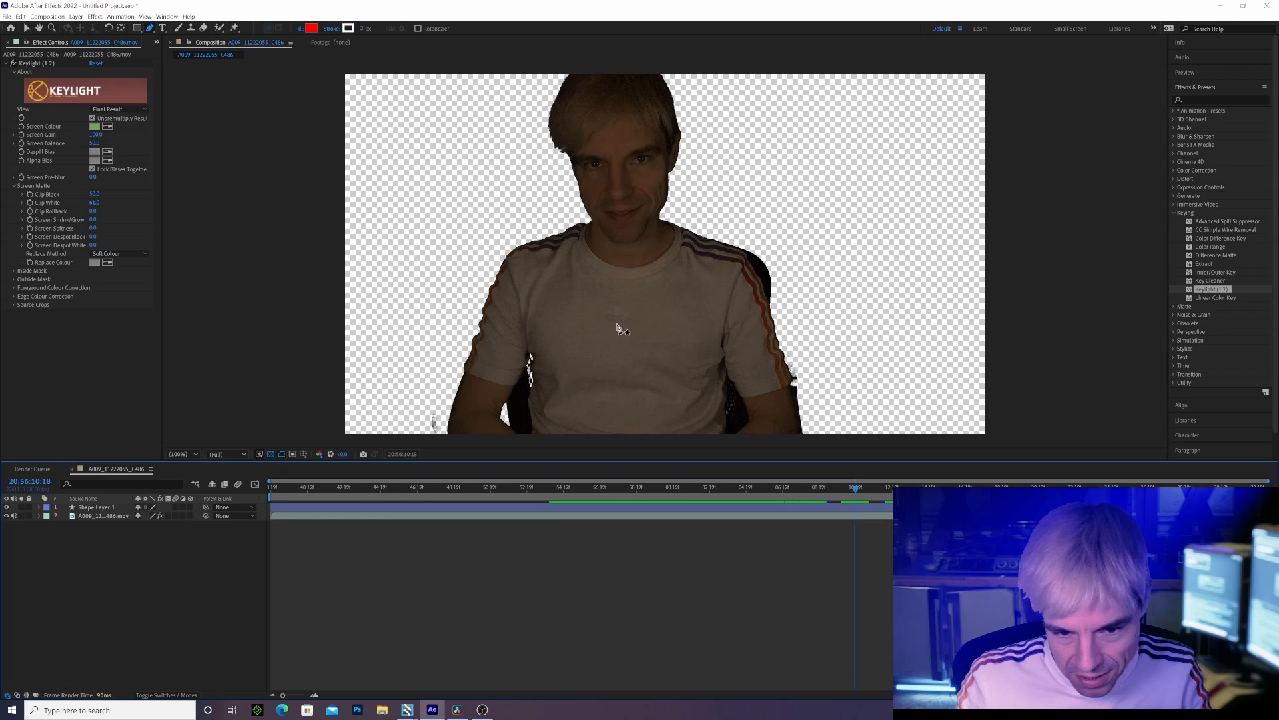
click(459, 709)
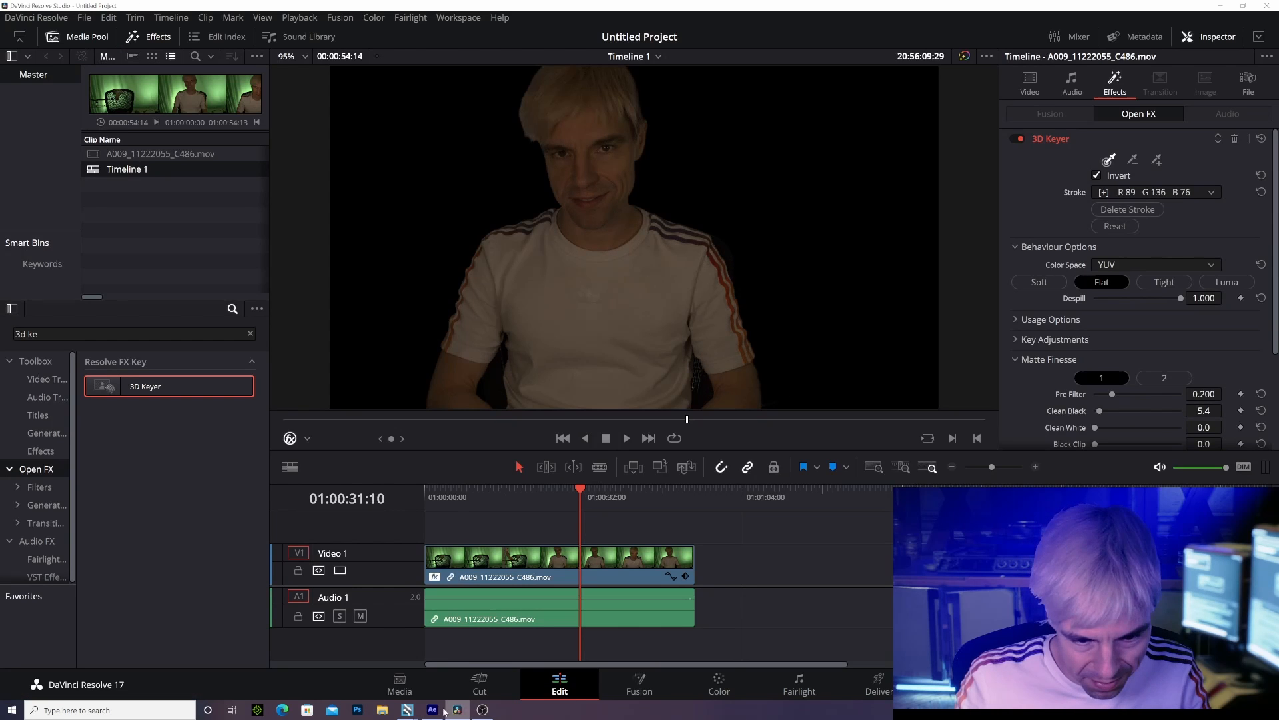
click(431, 709)
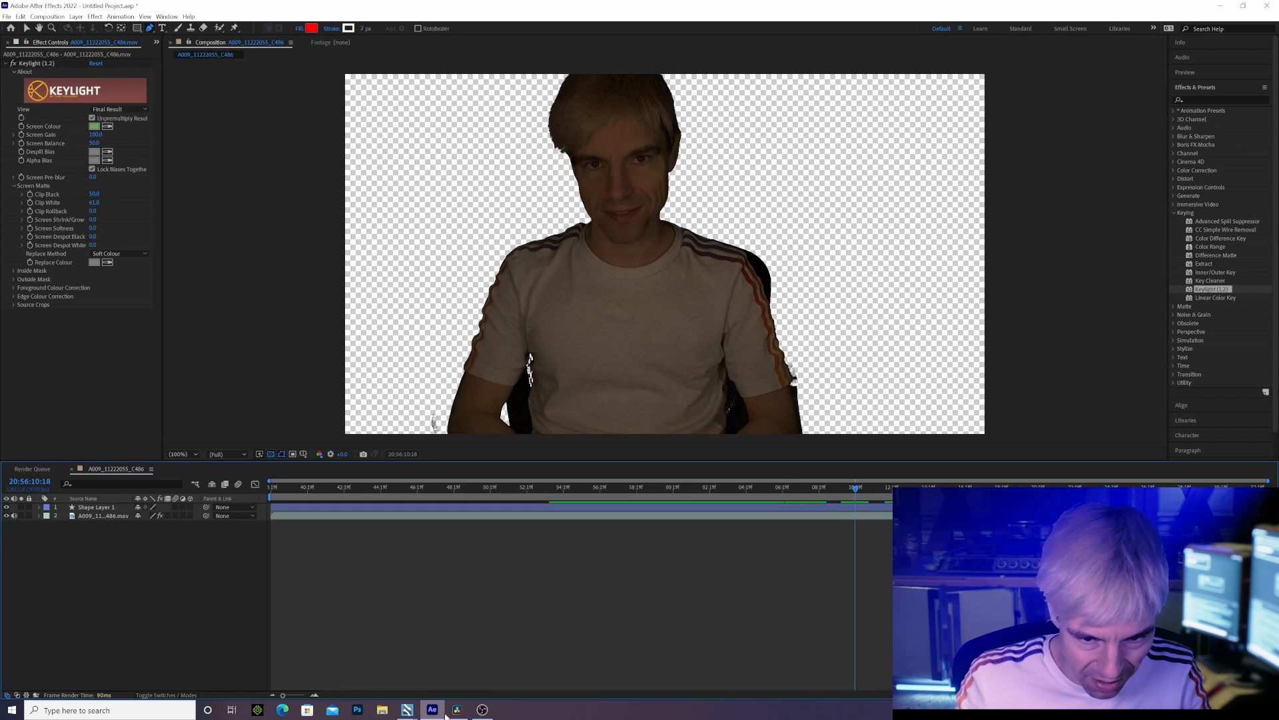
click(455, 709)
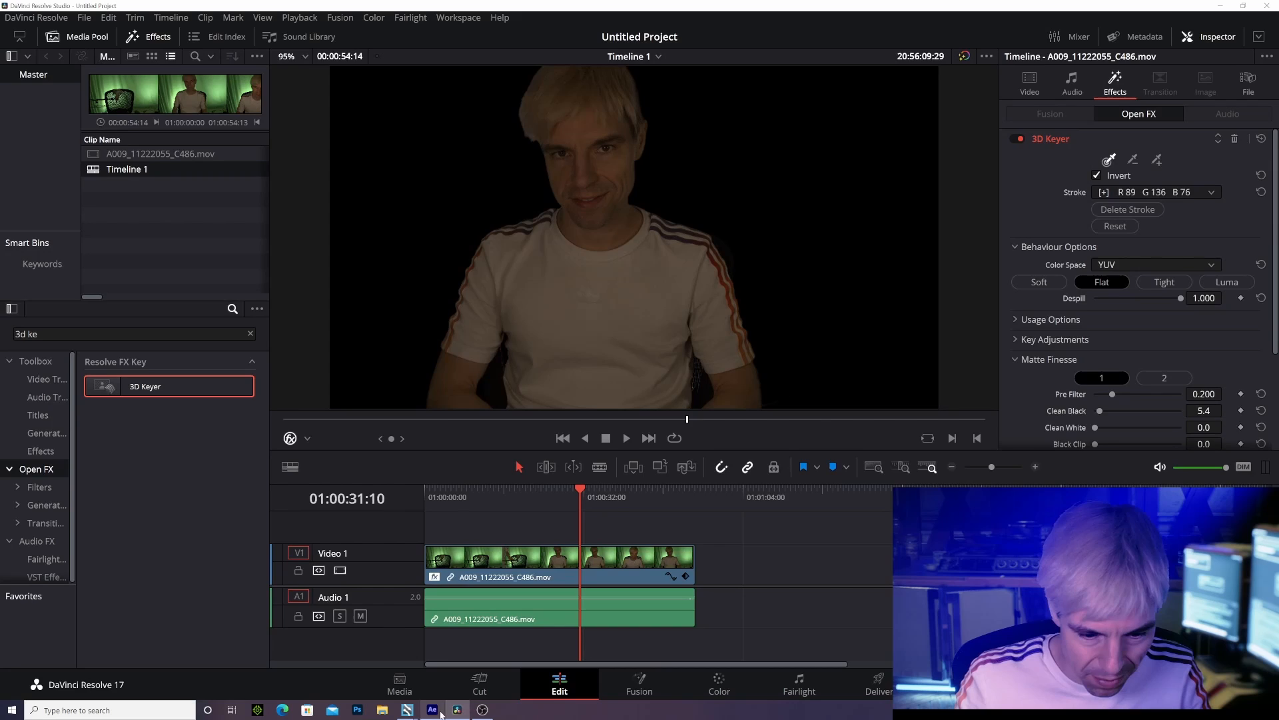
click(431, 709)
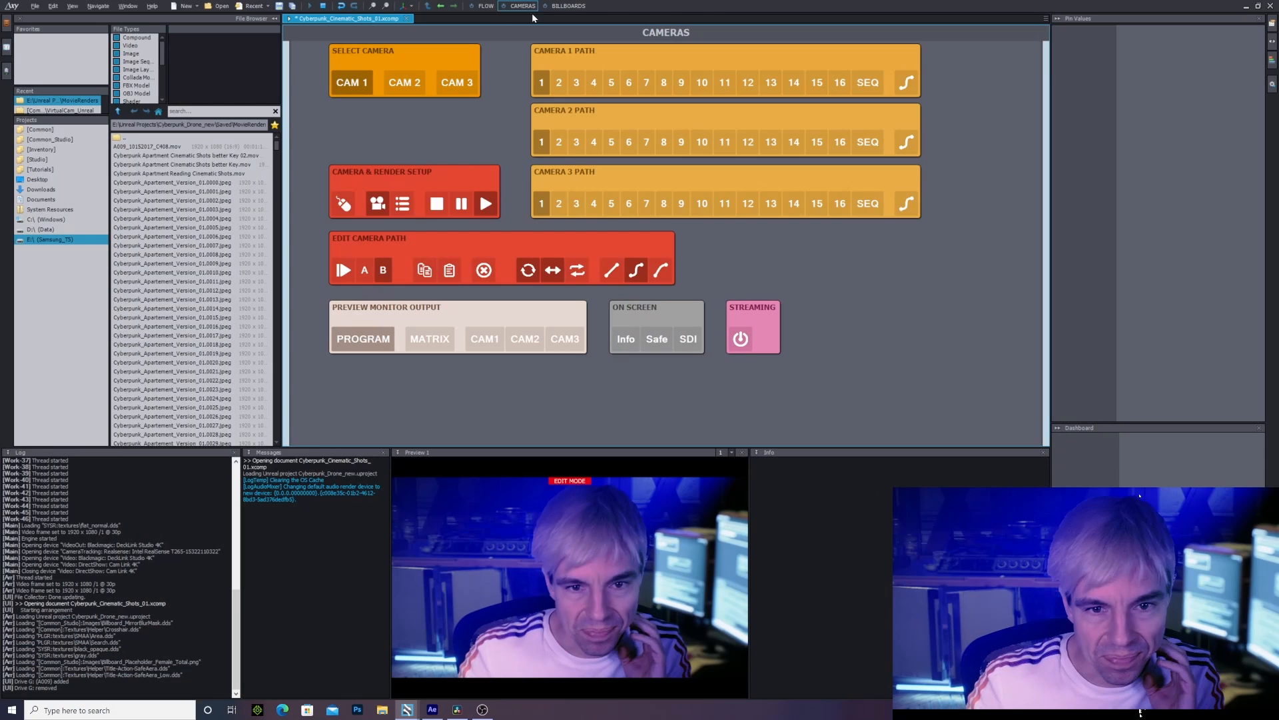
Step: View the FLOW node graph, return to CAMERAS, then show the BILLBOARDS board
click(481, 6)
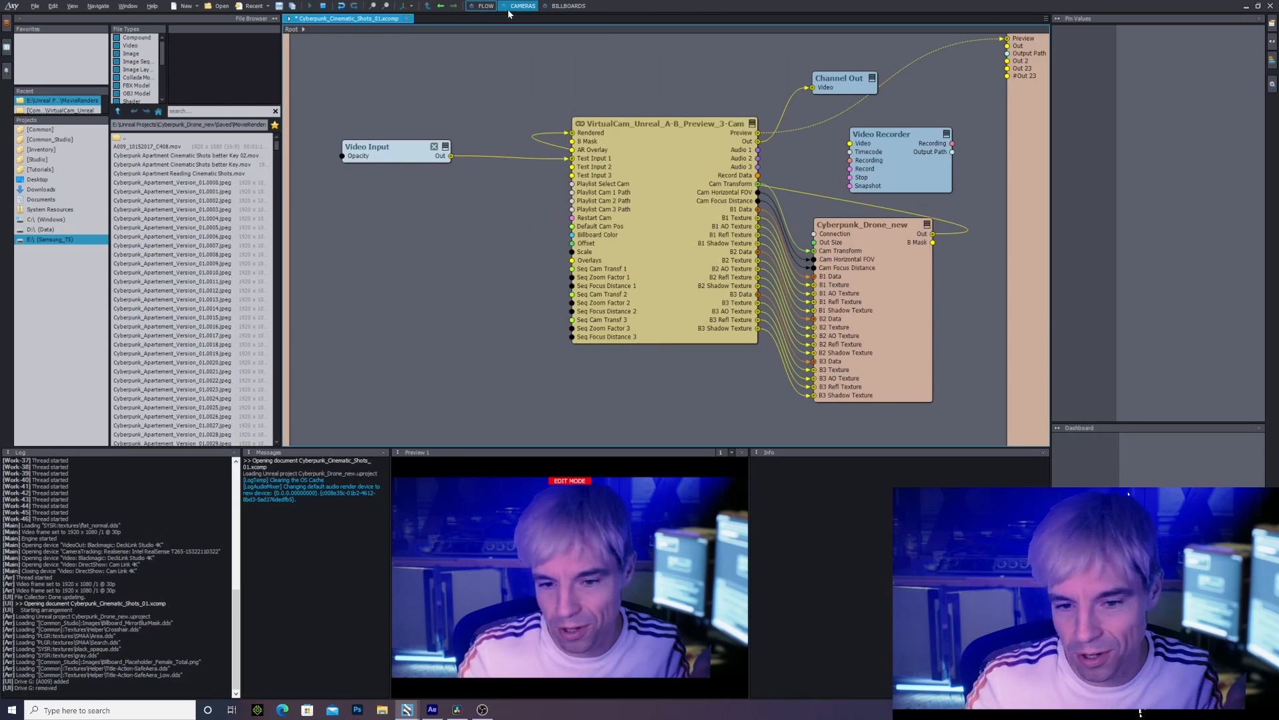
click(564, 5)
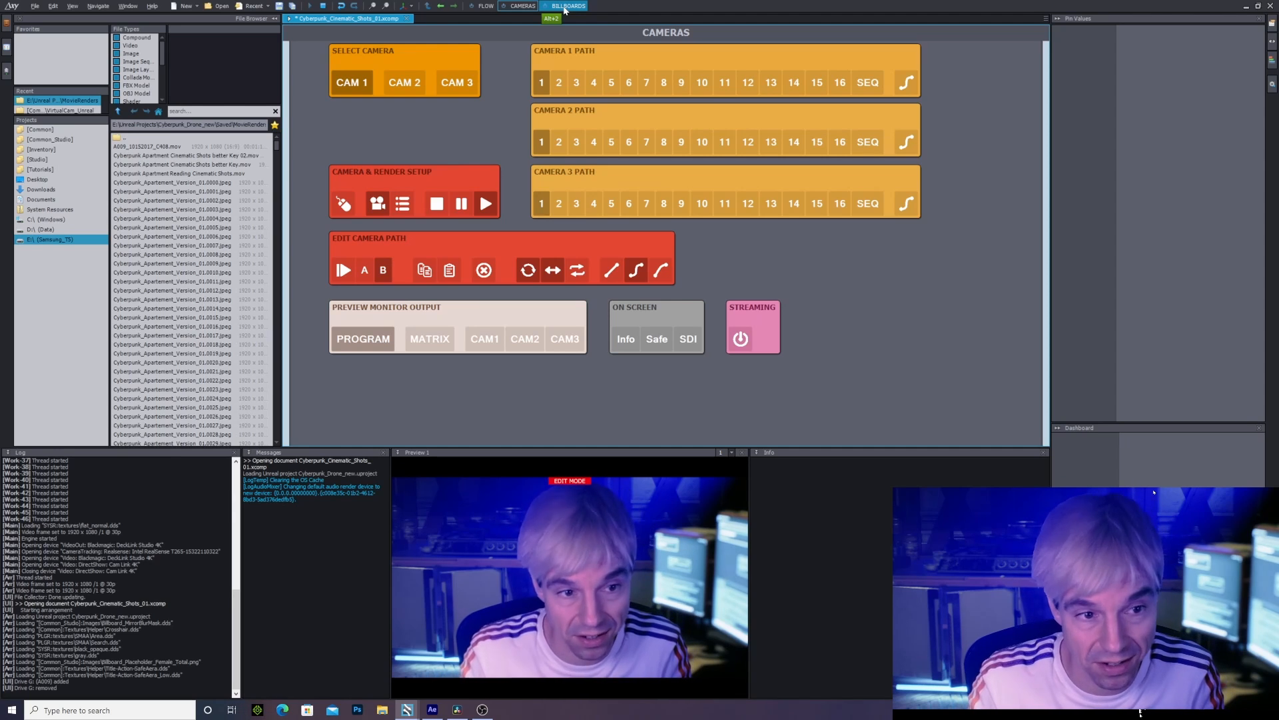
click(565, 6)
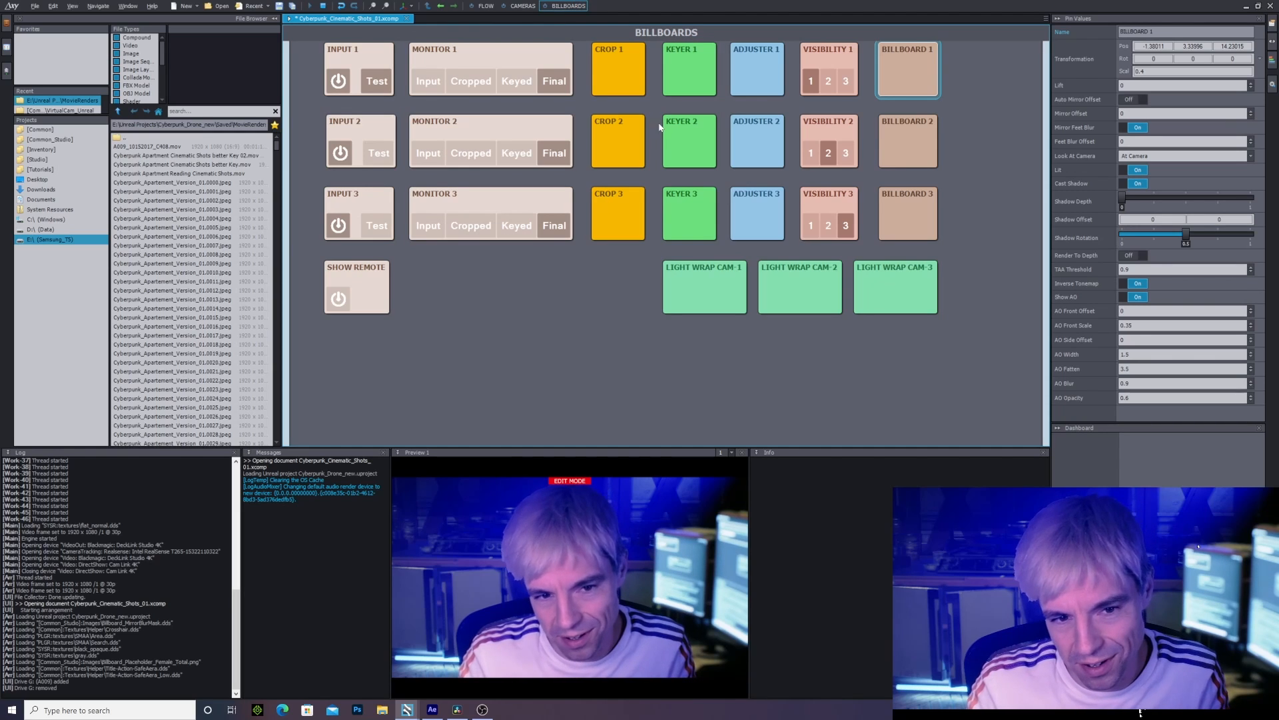
Step: Open KEYER 1's pin values and keep Advanced B as the keyer type
click(689, 70)
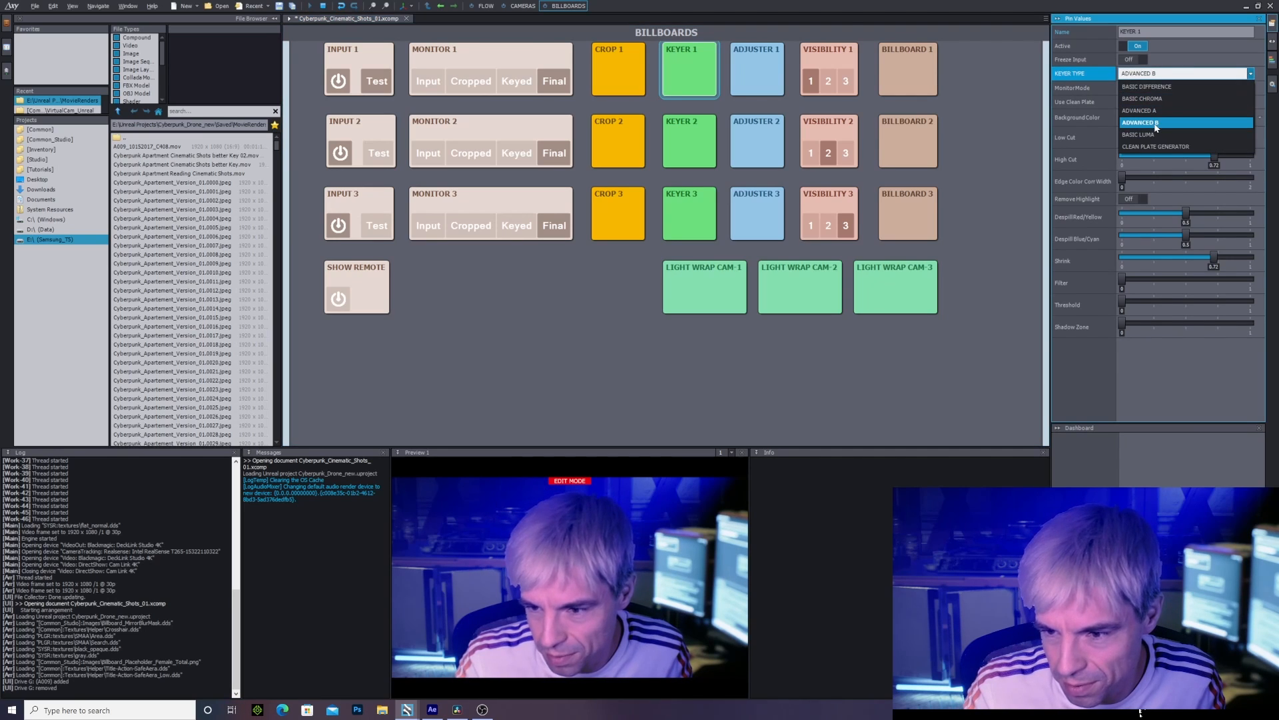
mouse_move(1153, 146)
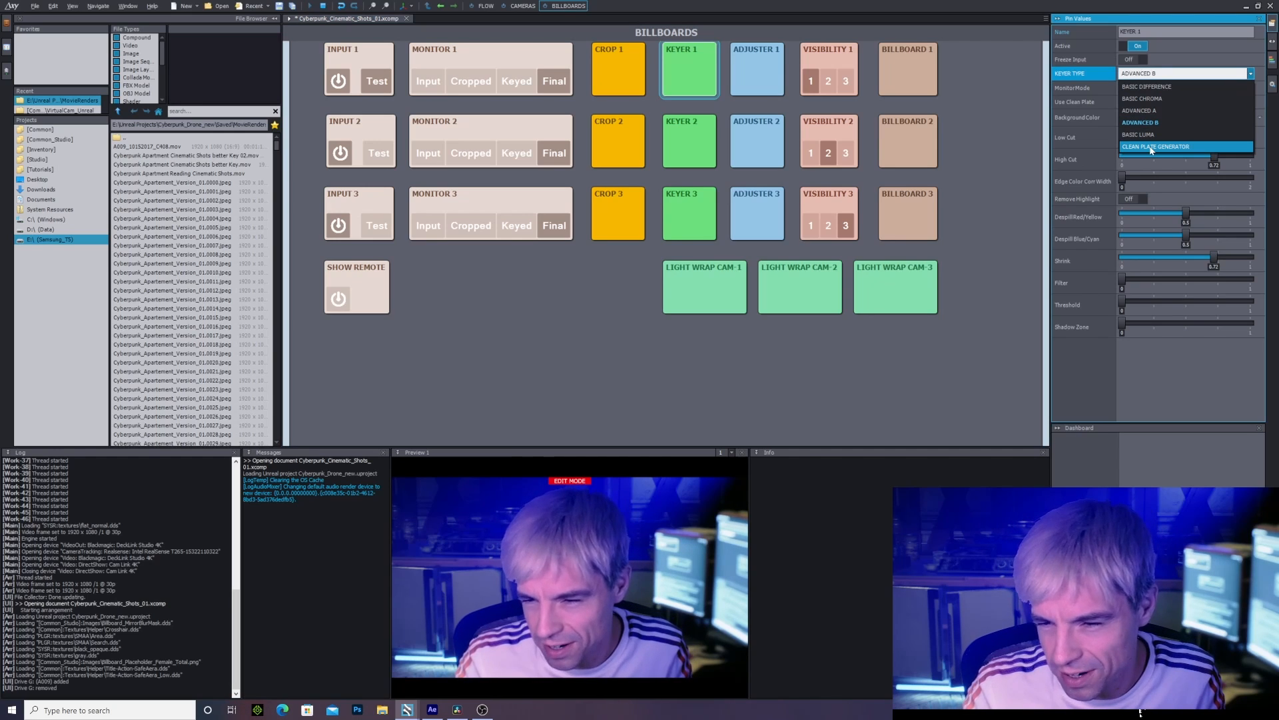
mouse_move(1173, 124)
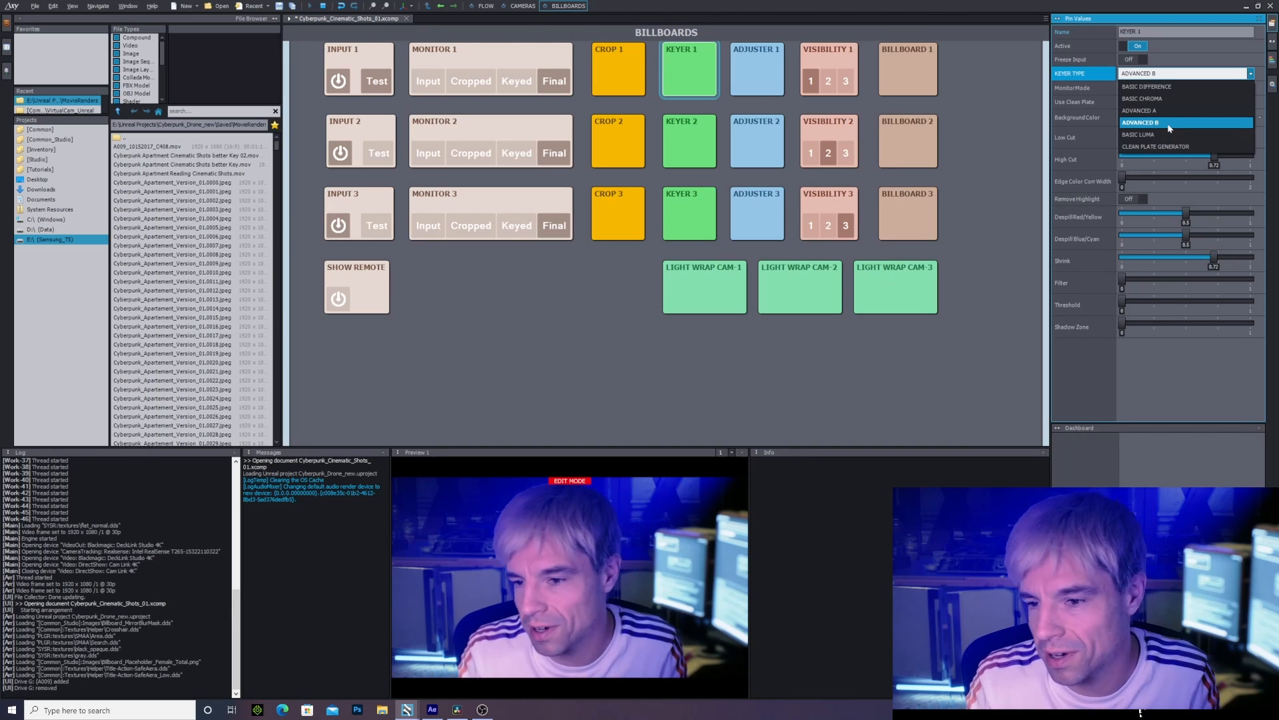
mouse_move(1139, 134)
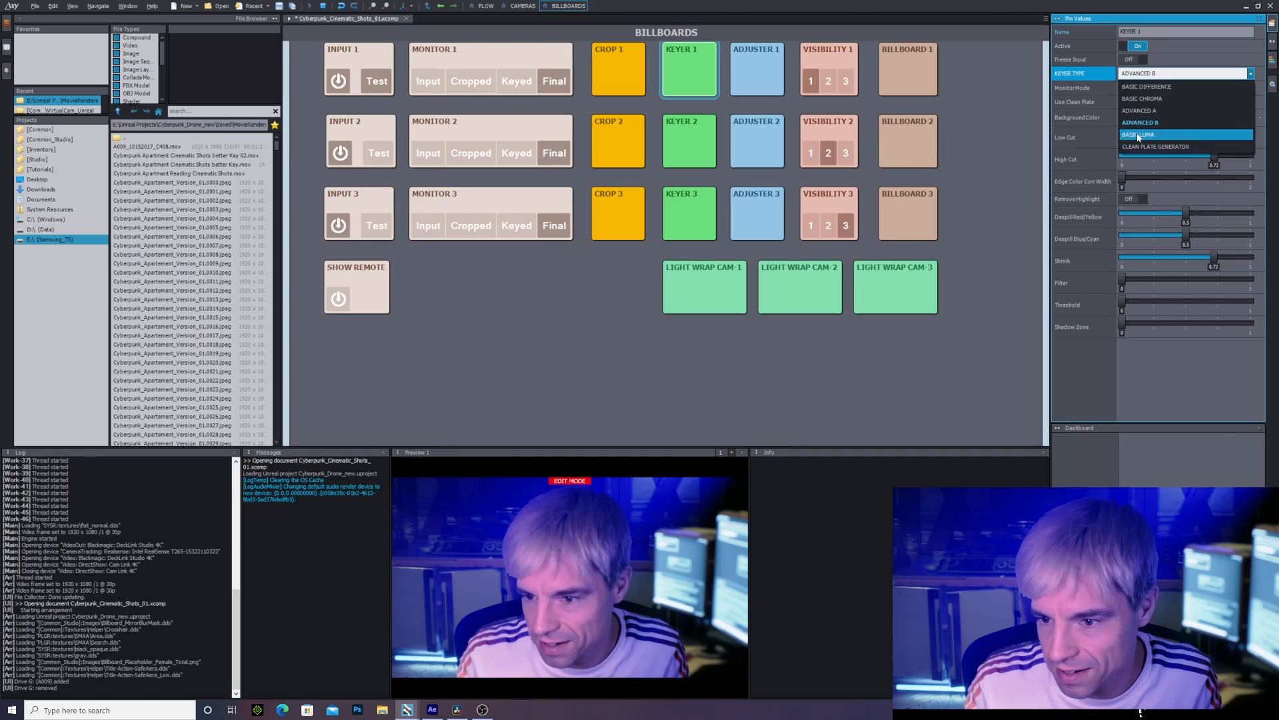
click(1144, 122)
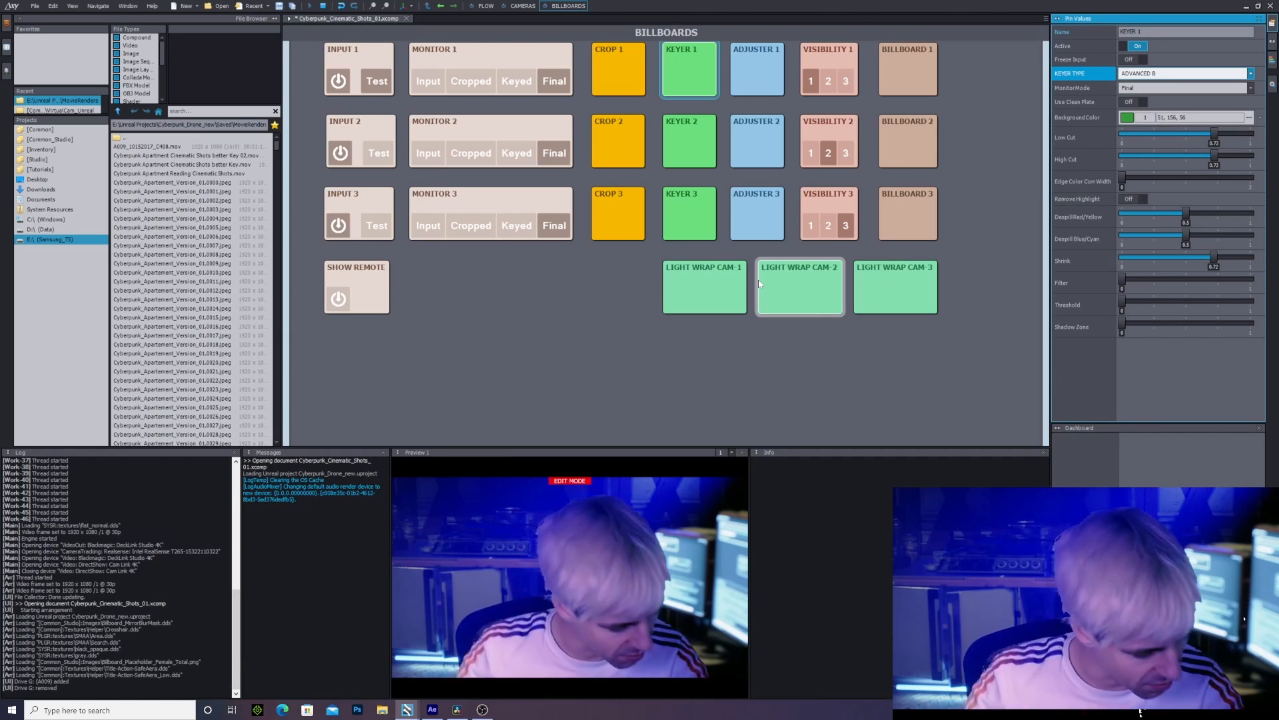
click(908, 69)
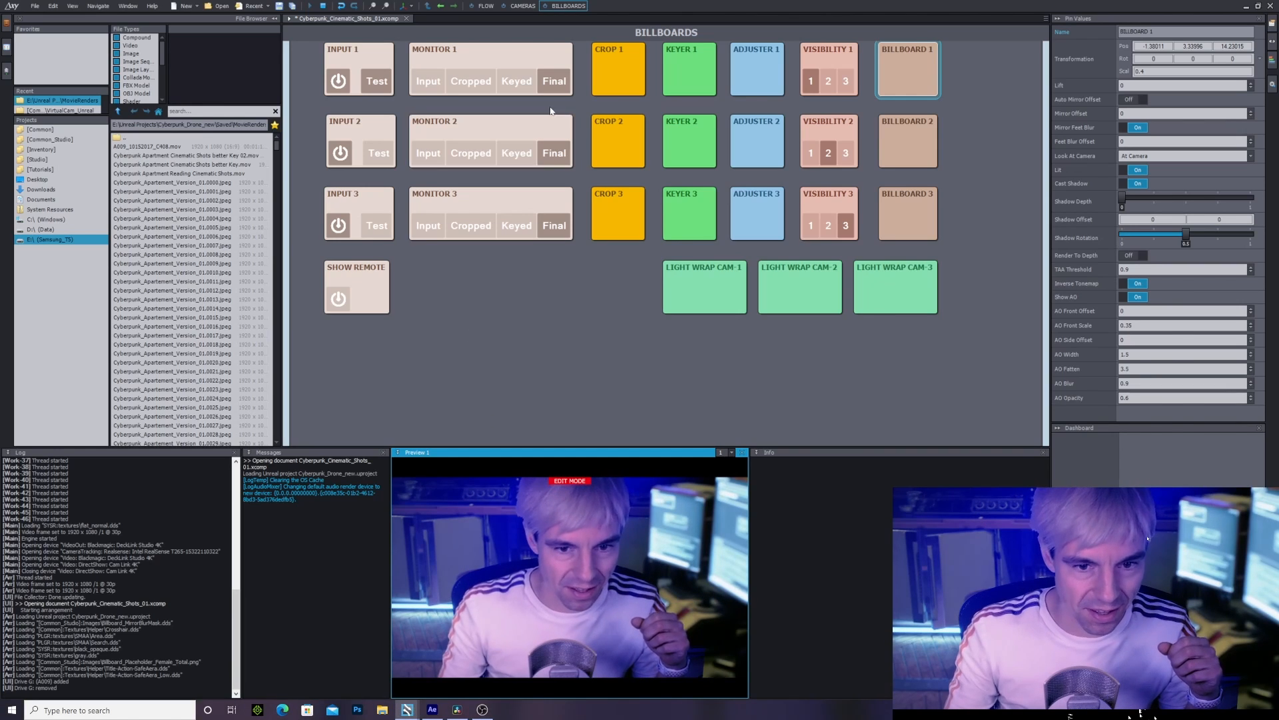
Step: Switch back to the CAMERAS control board
click(522, 6)
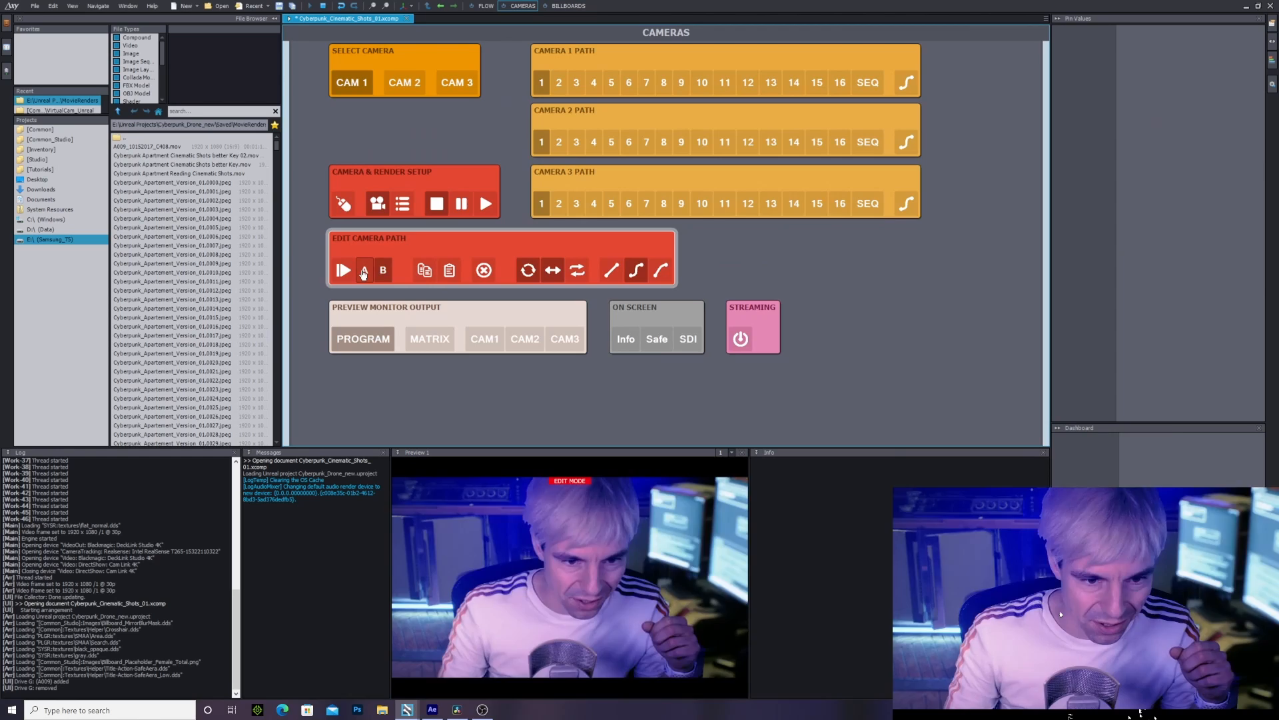
Step: Move the virtual camera to its path start, then edit the path's end point B
click(364, 270)
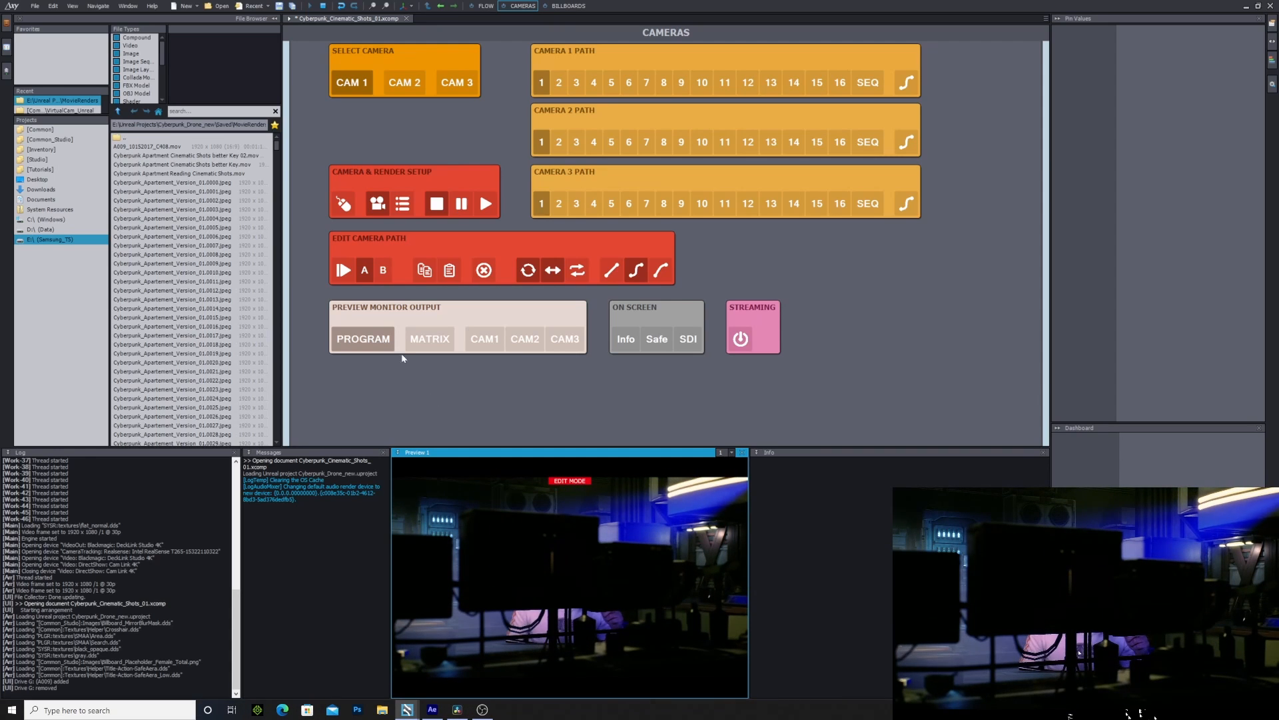
mouse_move(474, 230)
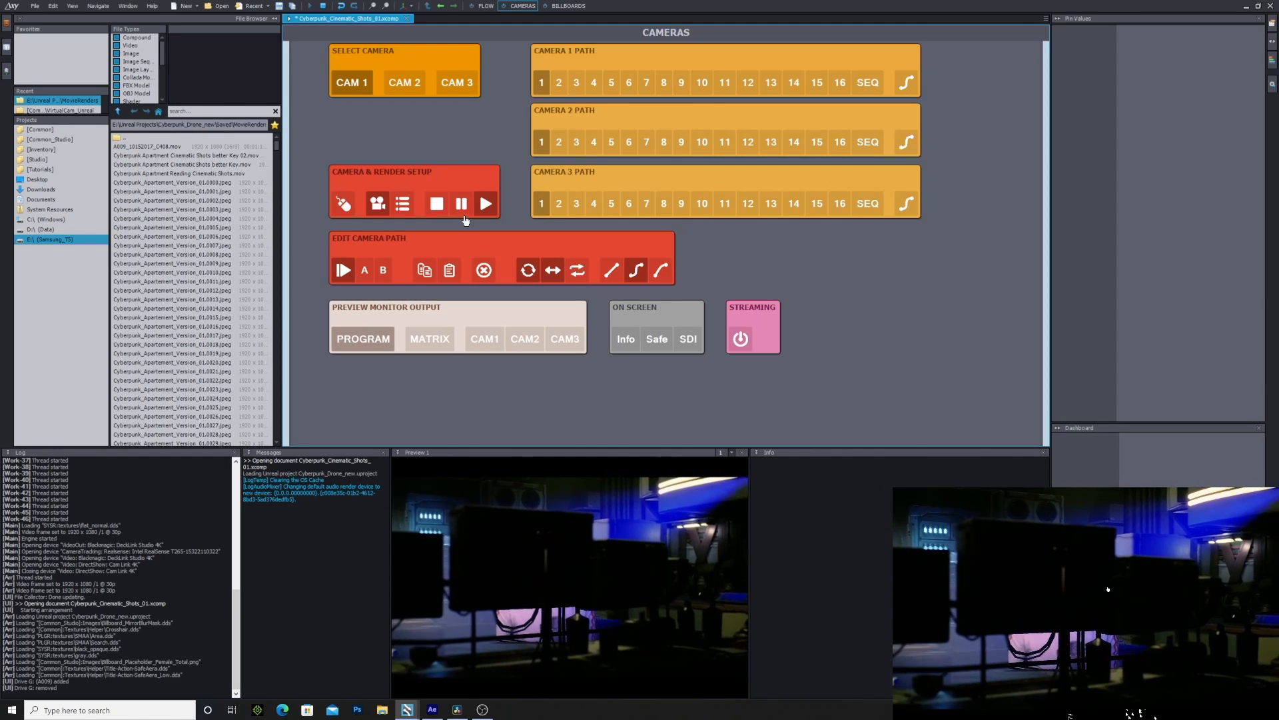
click(436, 204)
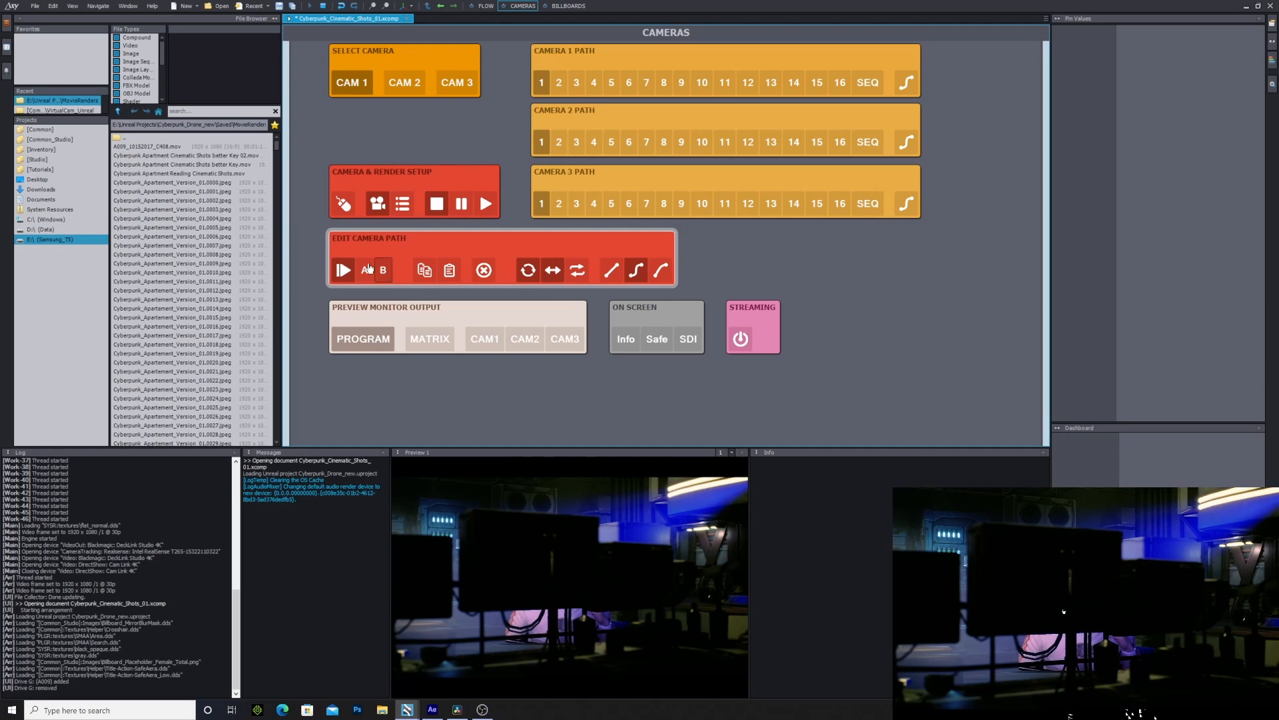
click(382, 270)
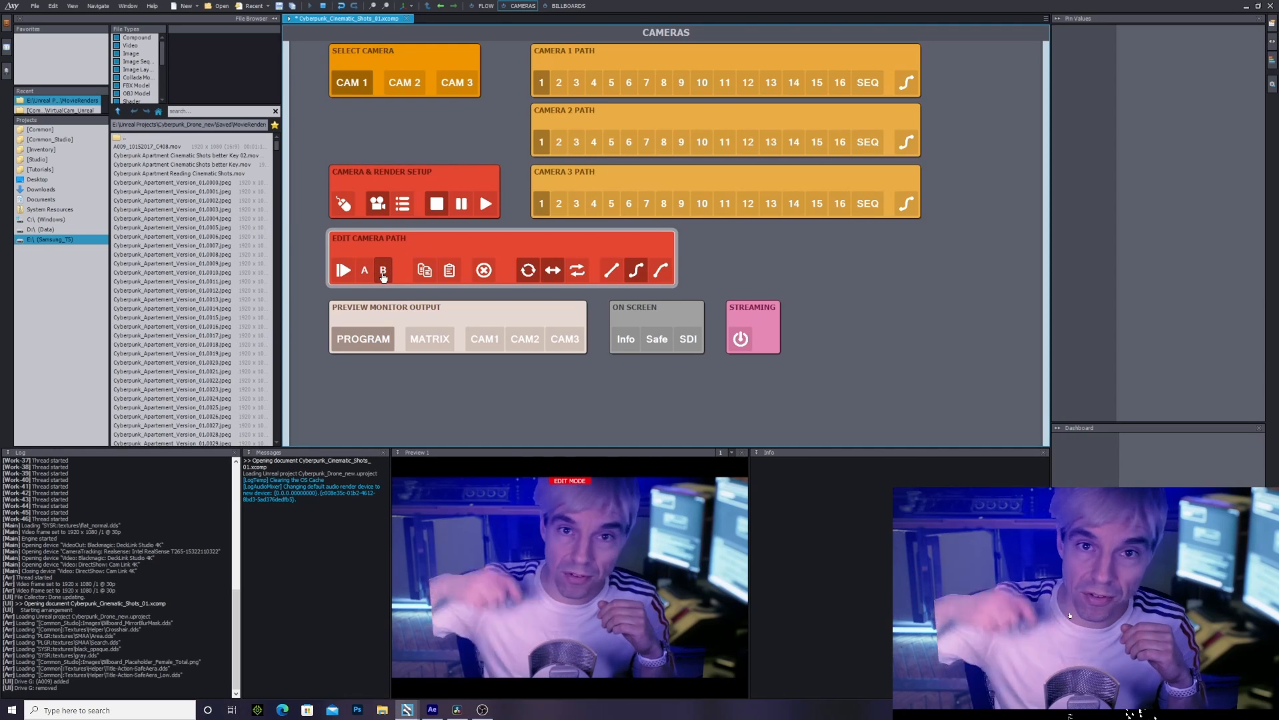